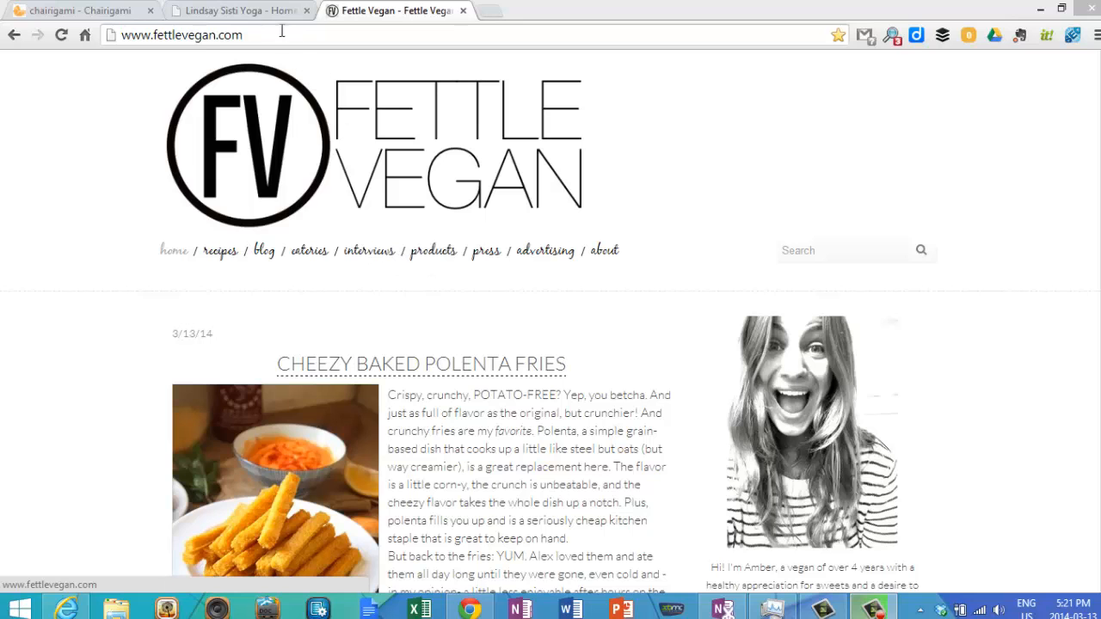
pyautogui.moveTo(241, 10)
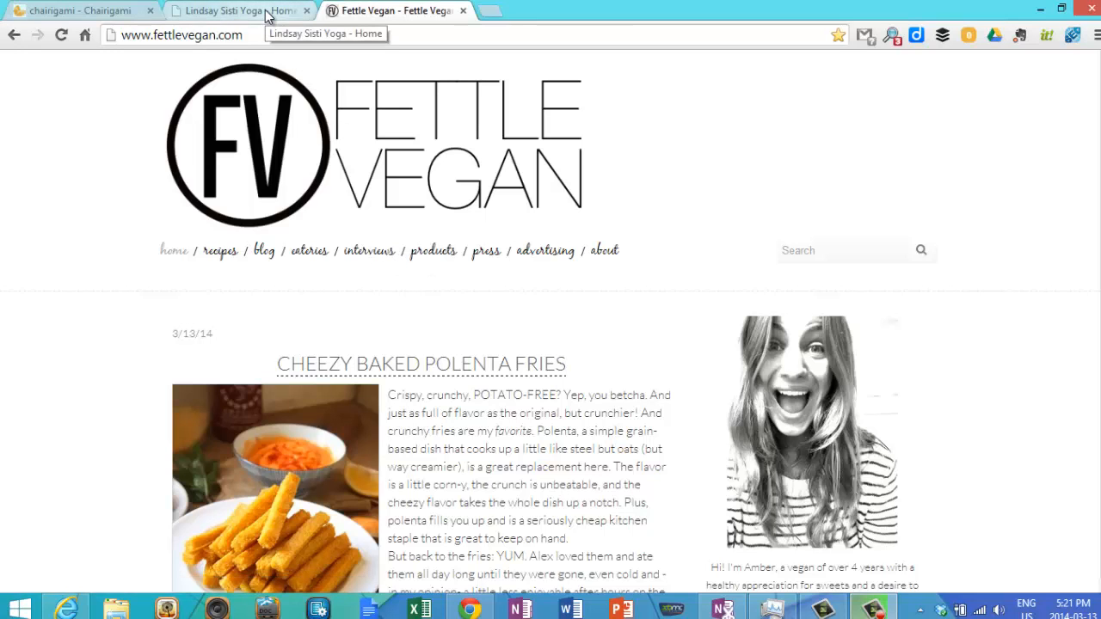
# Step: Switch to the Lindsay Sisti Yoga home page tab to view its layout
pyautogui.click(239, 10)
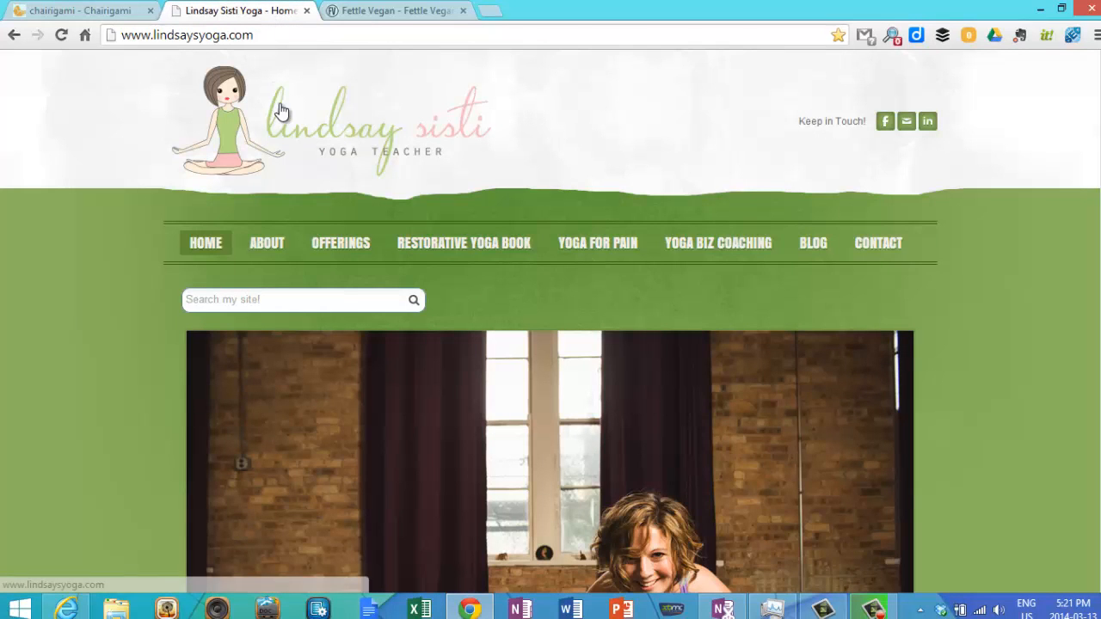
pyautogui.moveTo(398, 195)
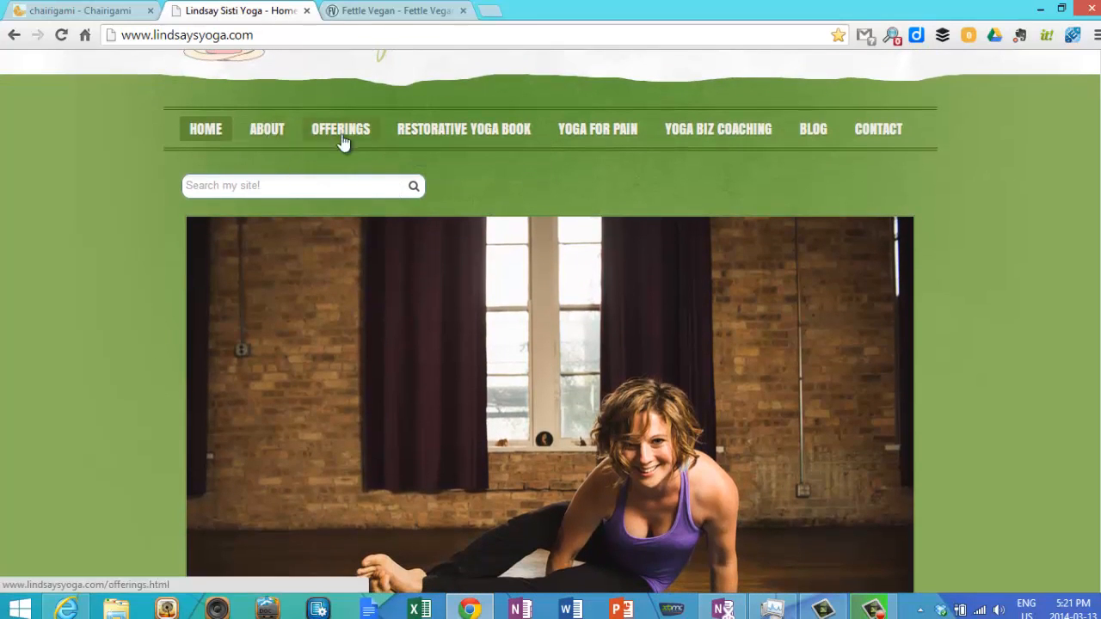
pyautogui.moveTo(464, 129)
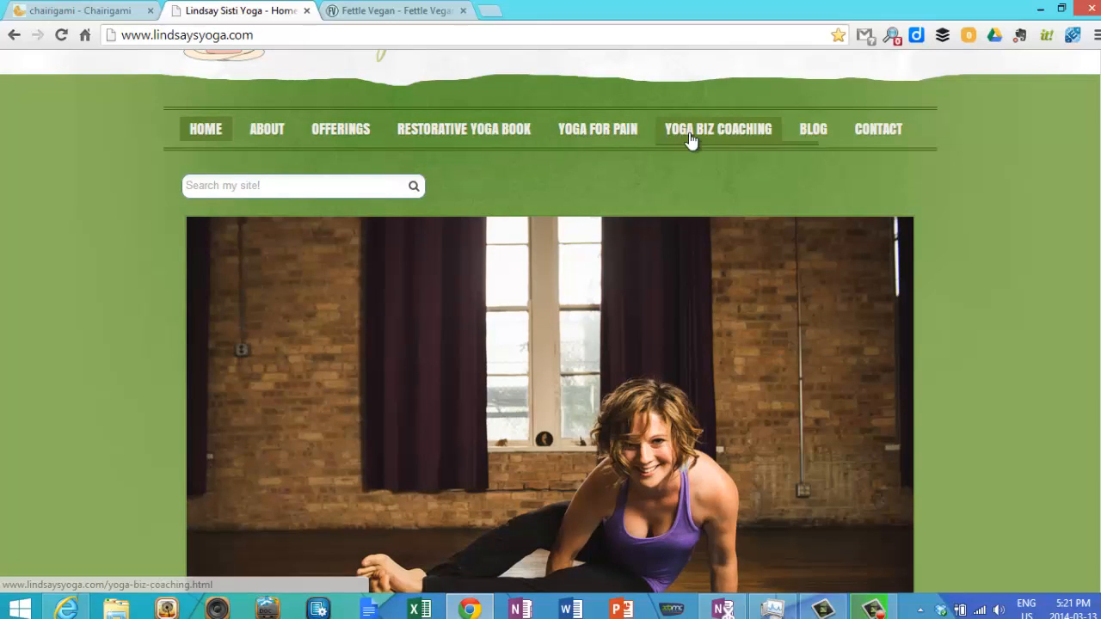
pyautogui.moveTo(812, 129)
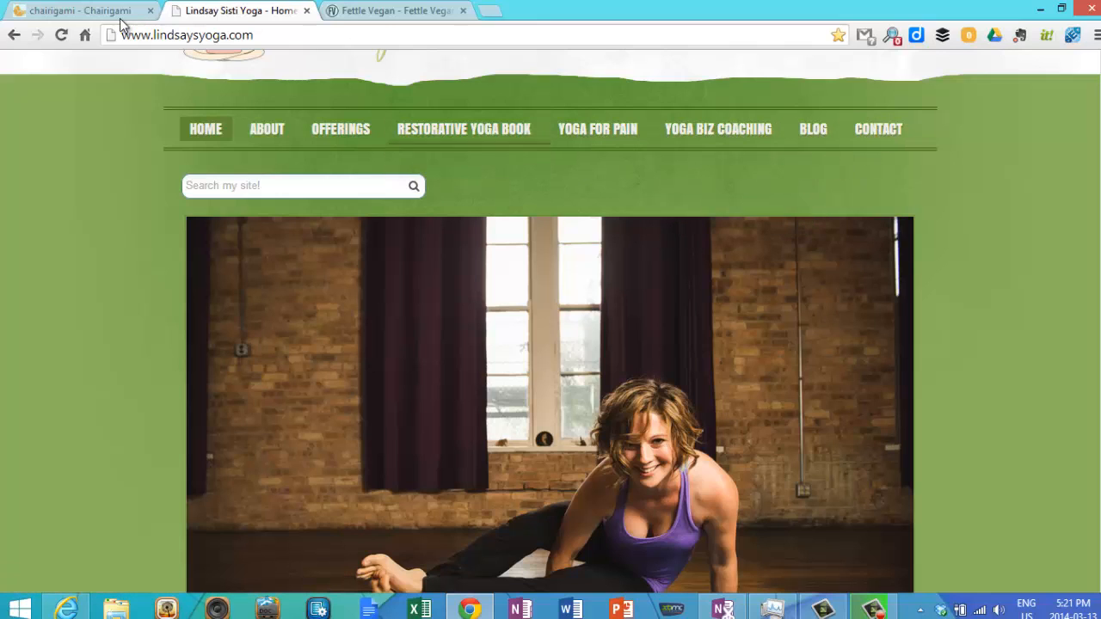
# Step: Open chairigami's Our Stuff page and scroll through its cardboard furniture
pyautogui.click(77, 11)
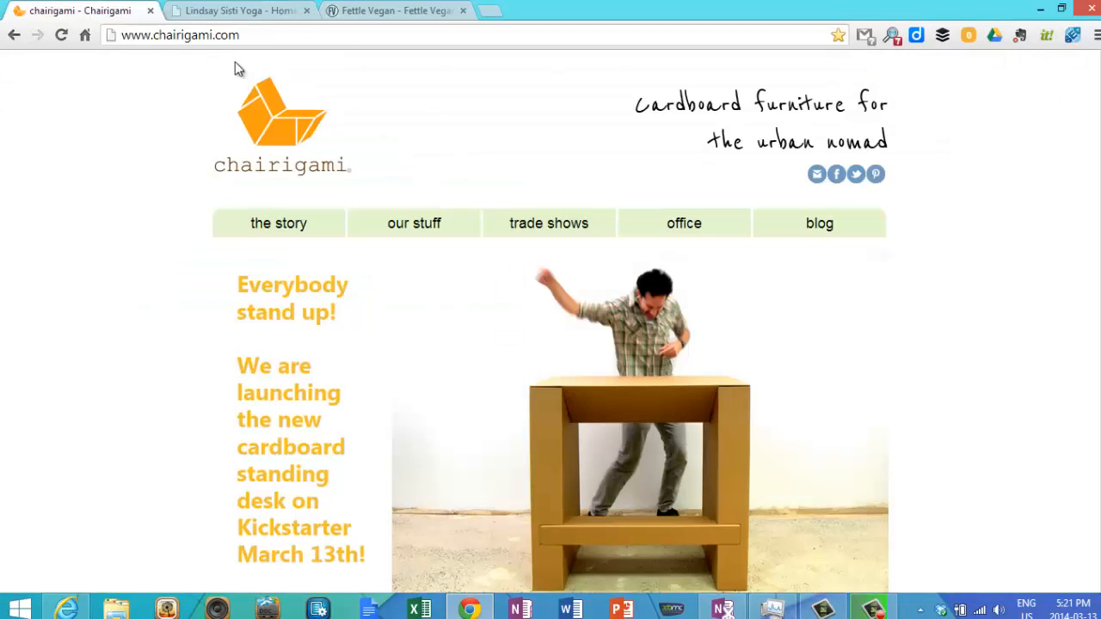
pyautogui.moveTo(475, 94)
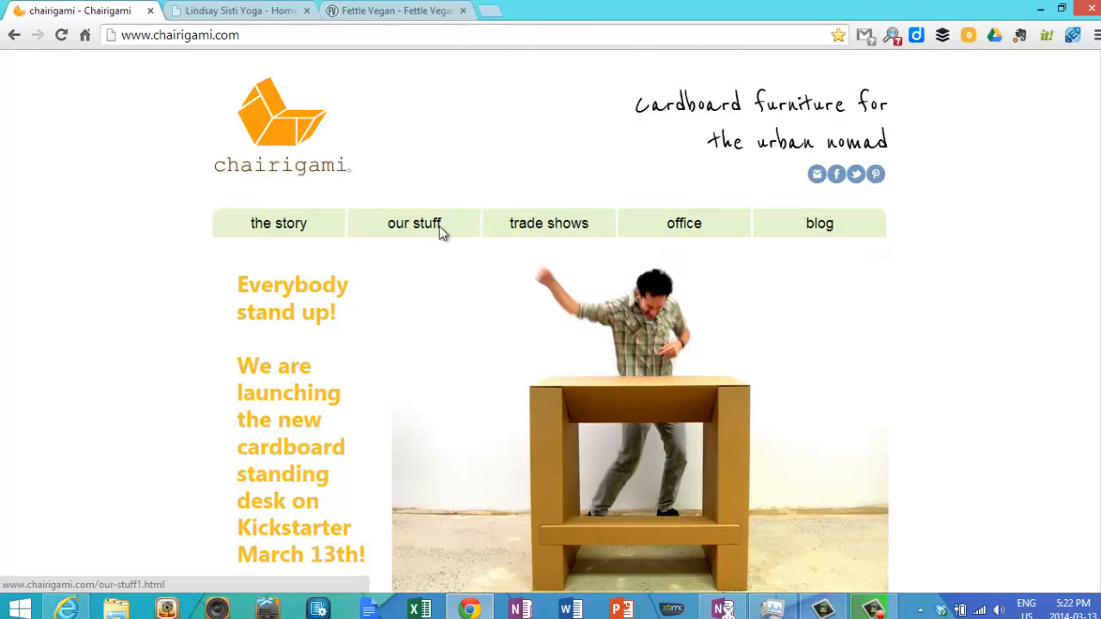
pyautogui.click(414, 223)
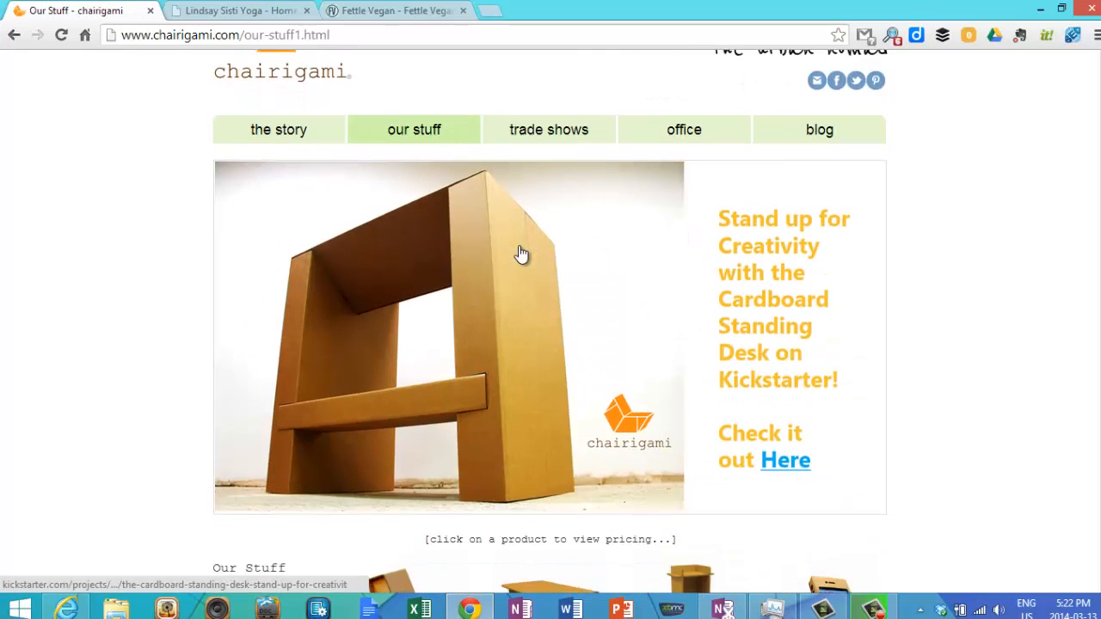
pyautogui.scroll(-3)
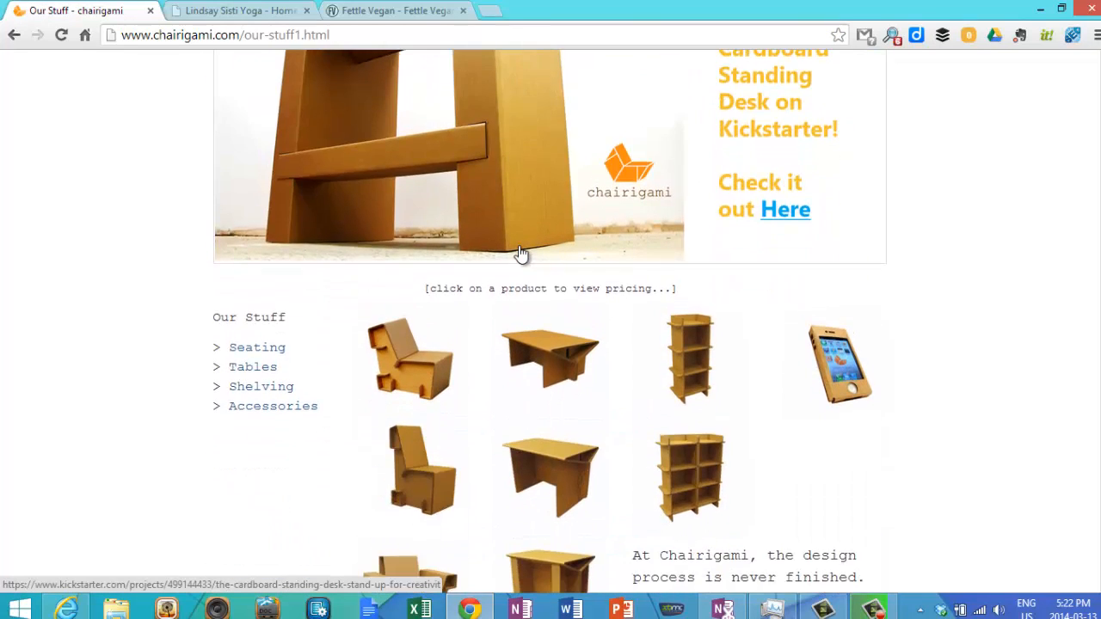
pyautogui.scroll(3)
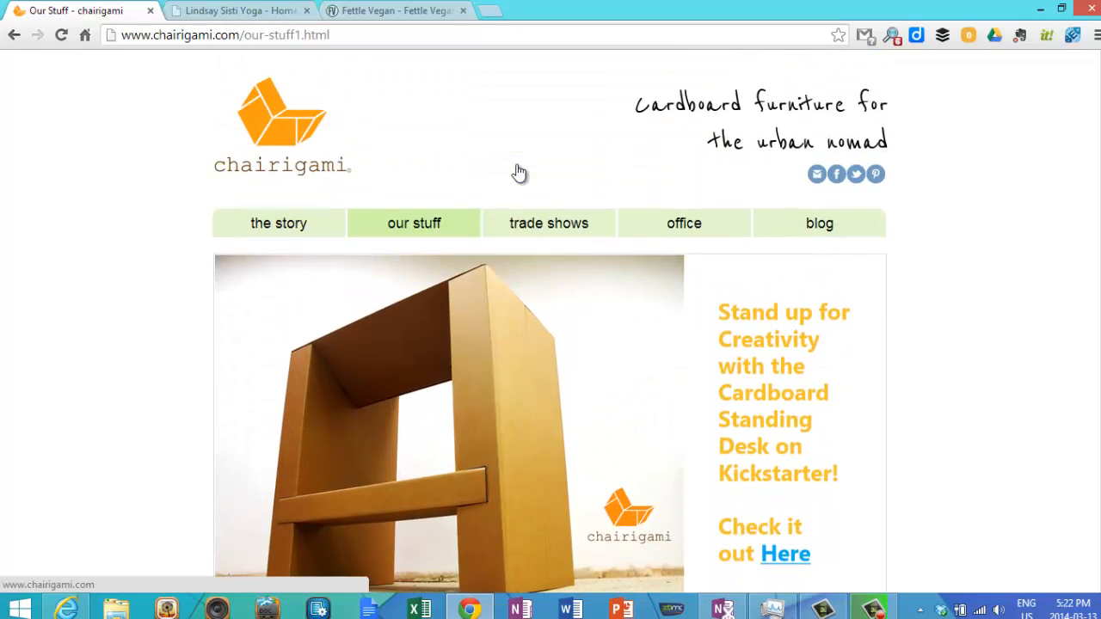
pyautogui.moveTo(536, 183)
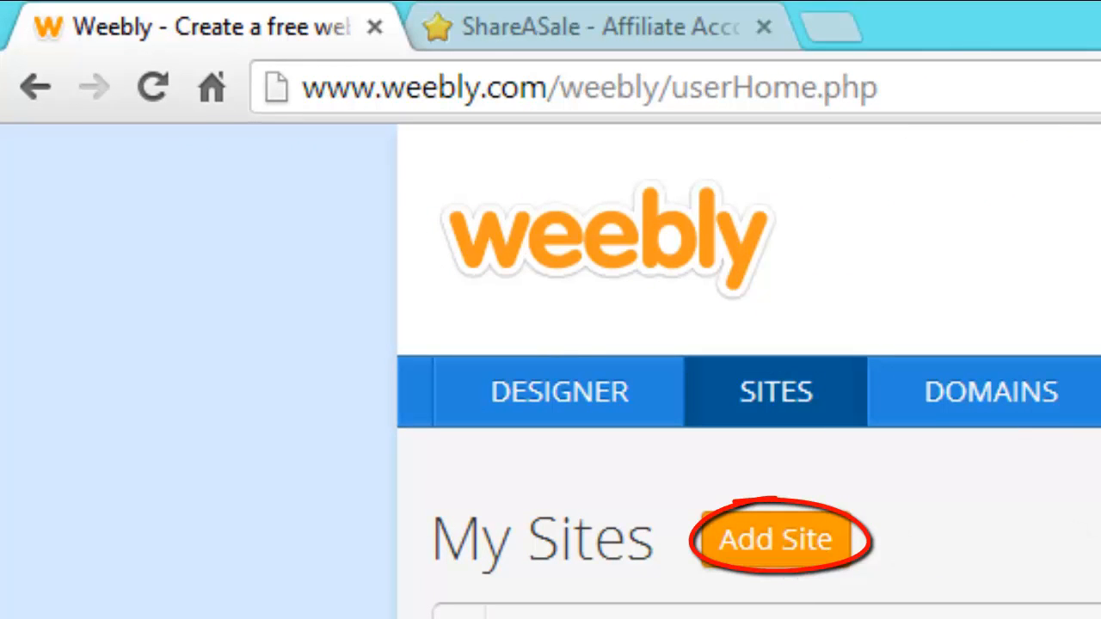
# Step: Add a new site and choose the general Site focus
pyautogui.click(774, 539)
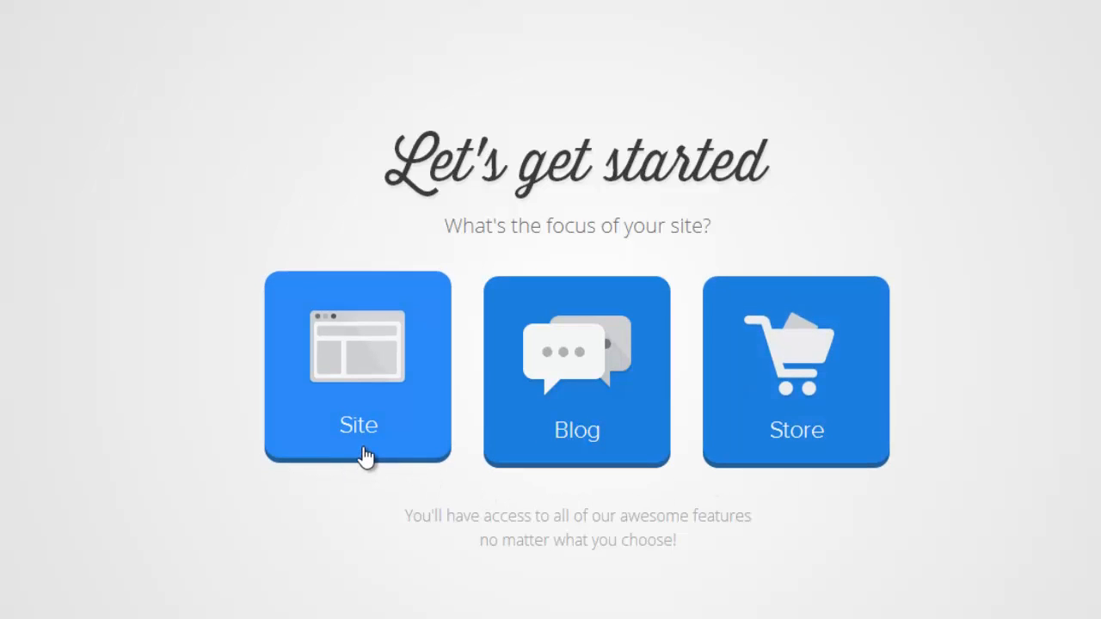
pyautogui.click(357, 370)
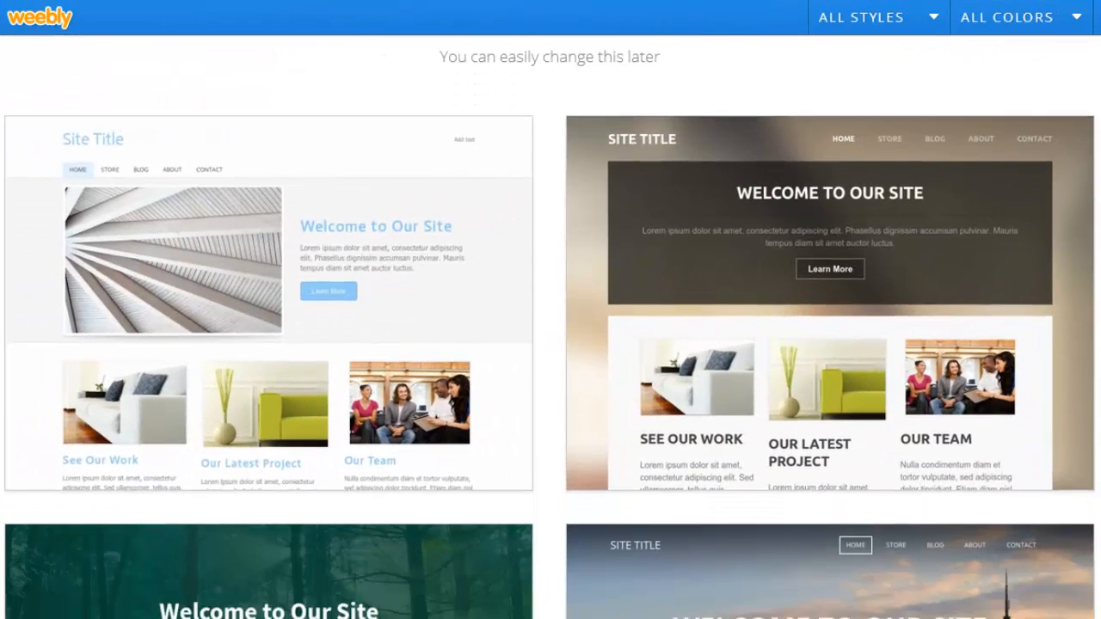
# Step: Scroll through the theme gallery to choose a site design
pyautogui.scroll(-3)
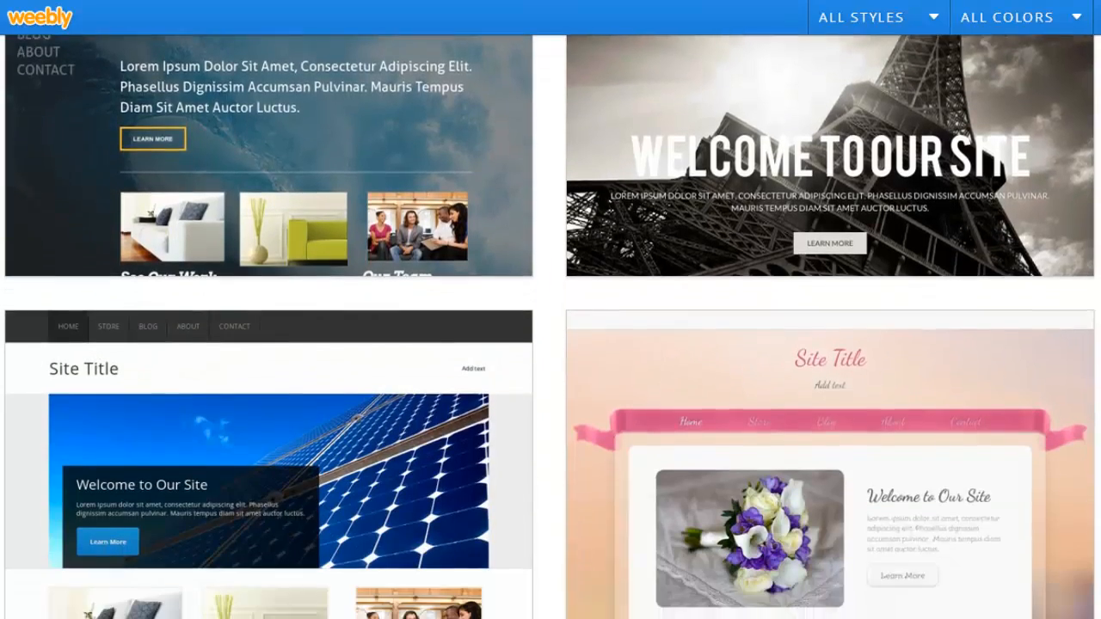
pyautogui.scroll(-3)
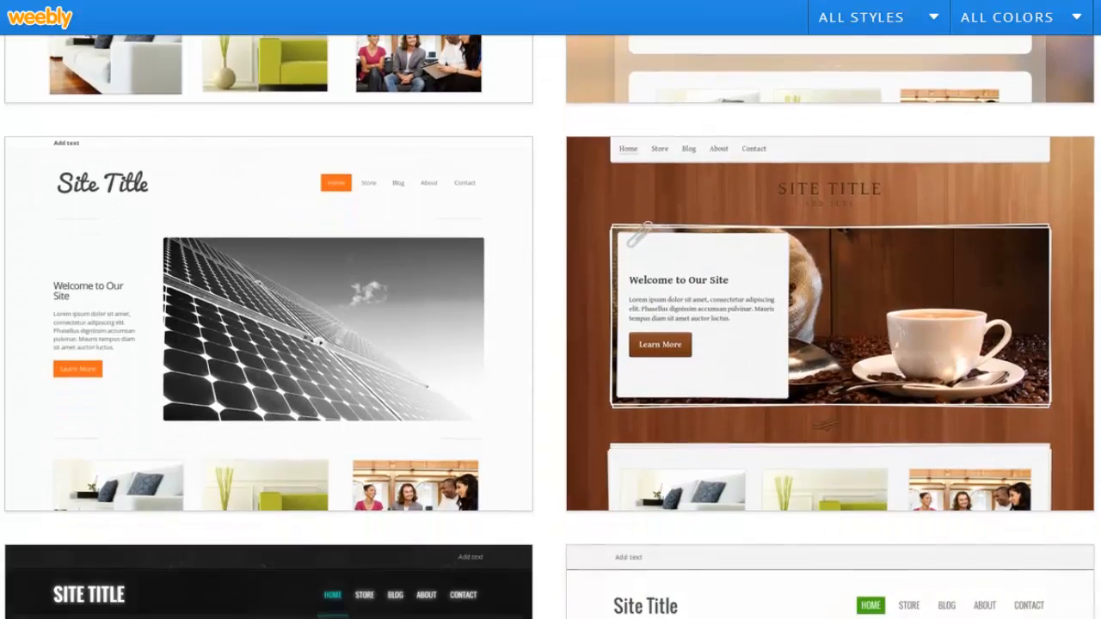
pyautogui.scroll(-3)
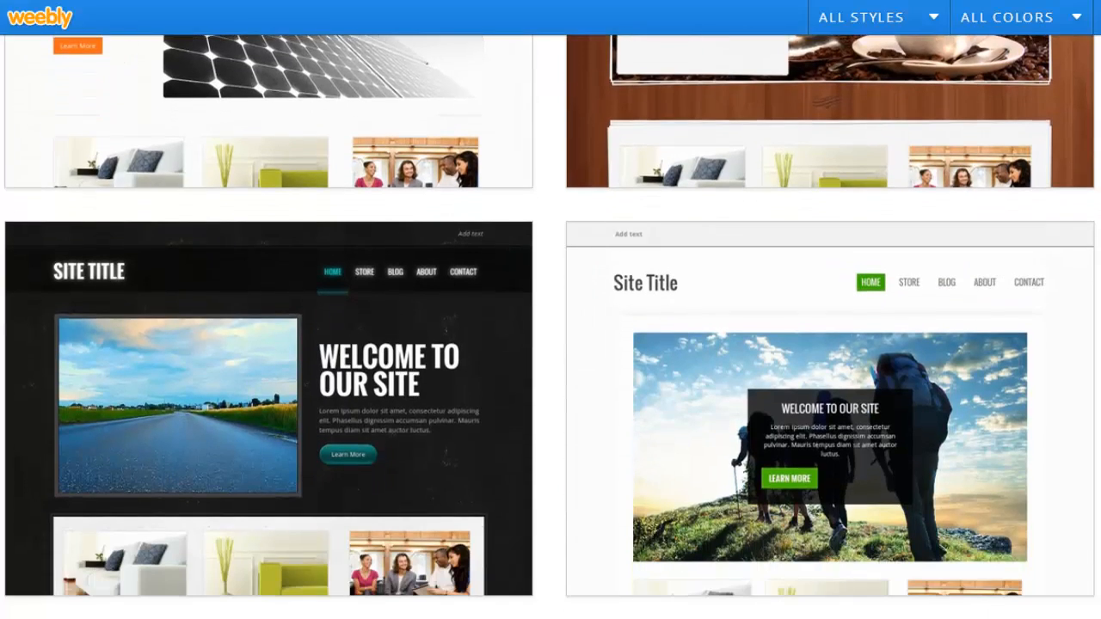
pyautogui.scroll(-3)
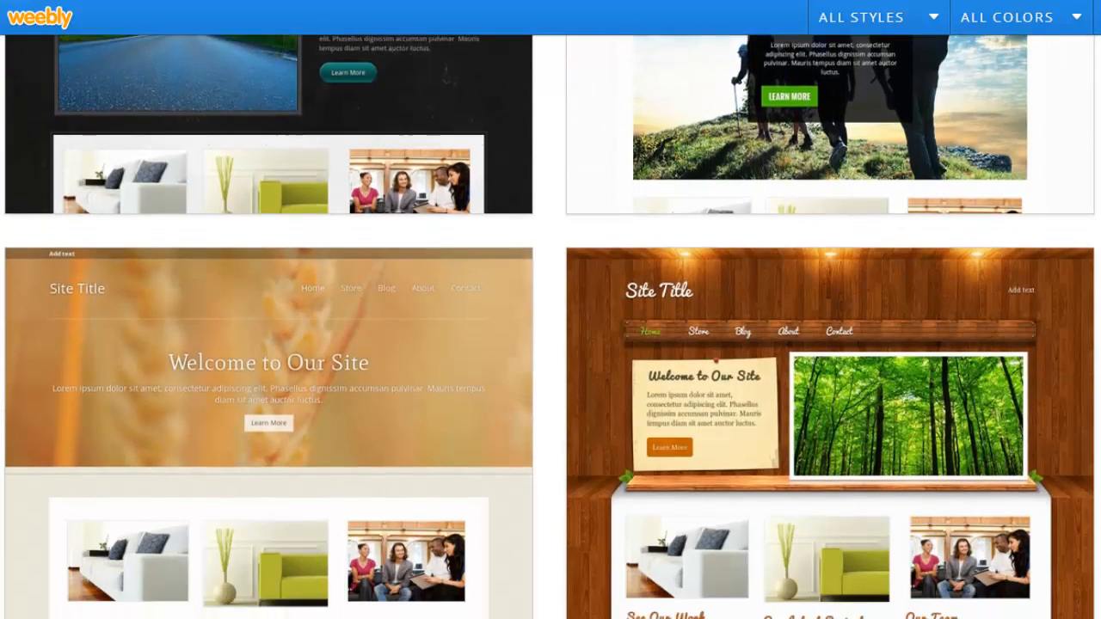
pyautogui.scroll(-3)
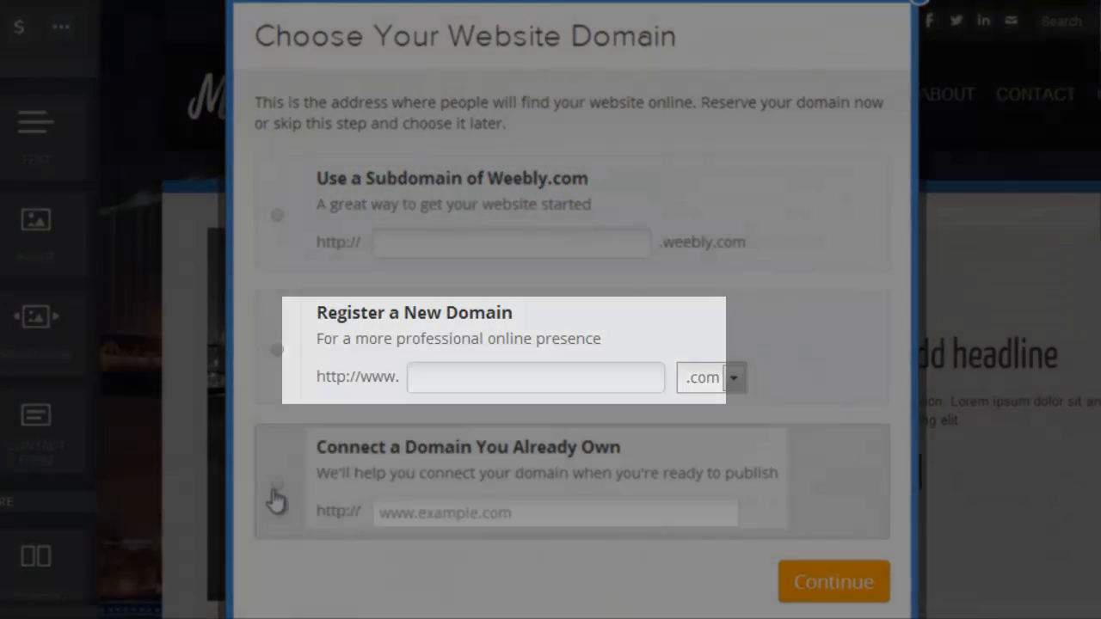
# Step: Claim the free subdomain lcsweebly.weebly.com and continue
pyautogui.click(510, 242)
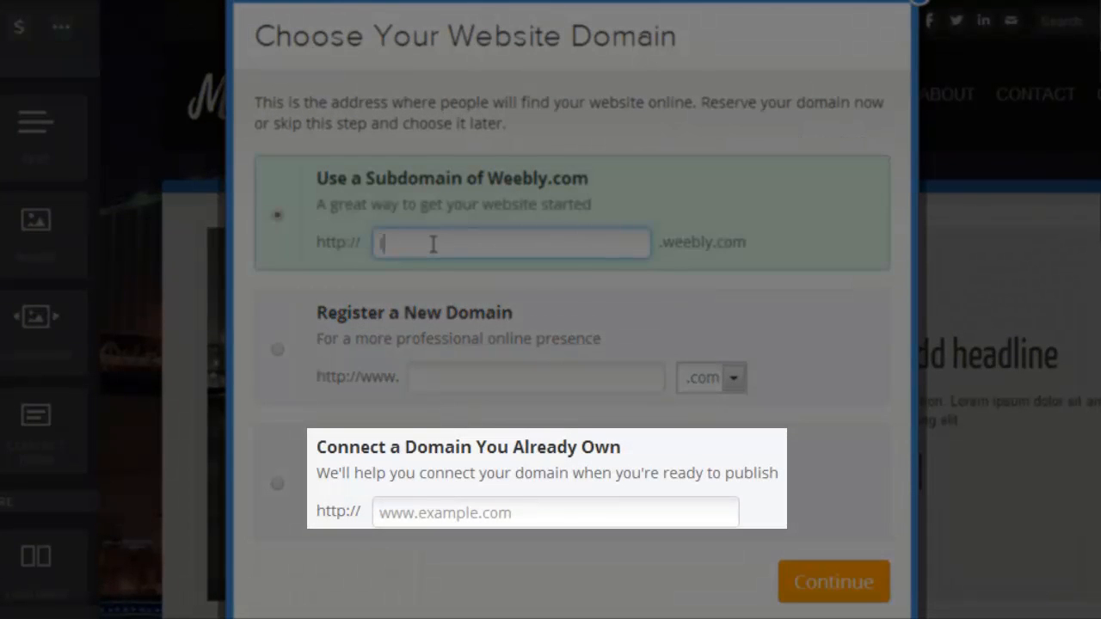
pyautogui.write('lcs')
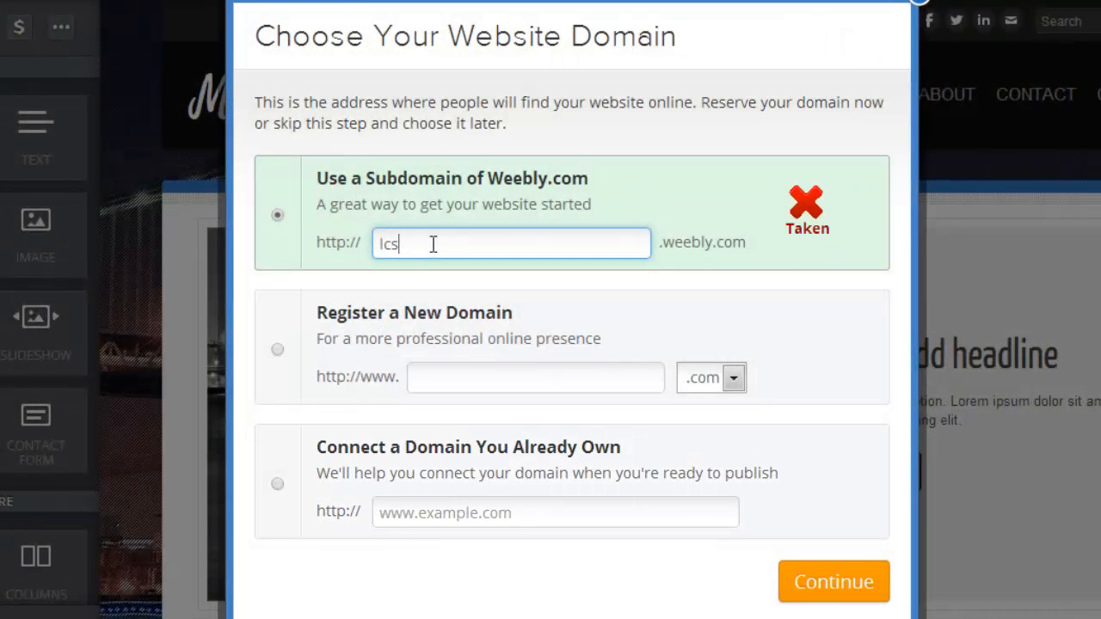
pyautogui.write('weebly')
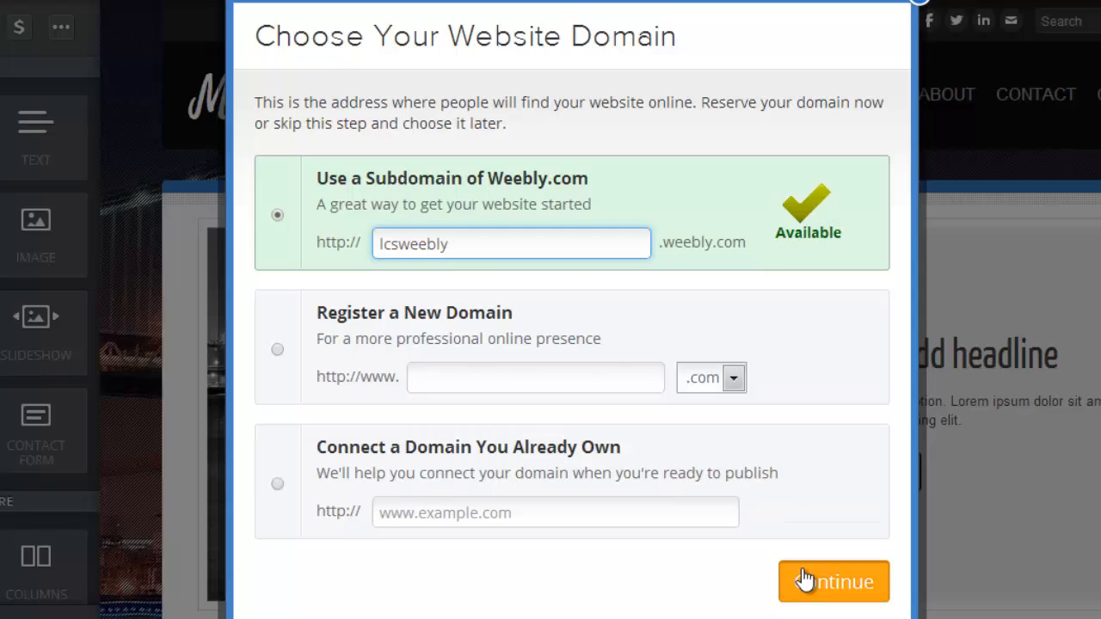
pyautogui.click(832, 581)
pyautogui.write('My New Website')
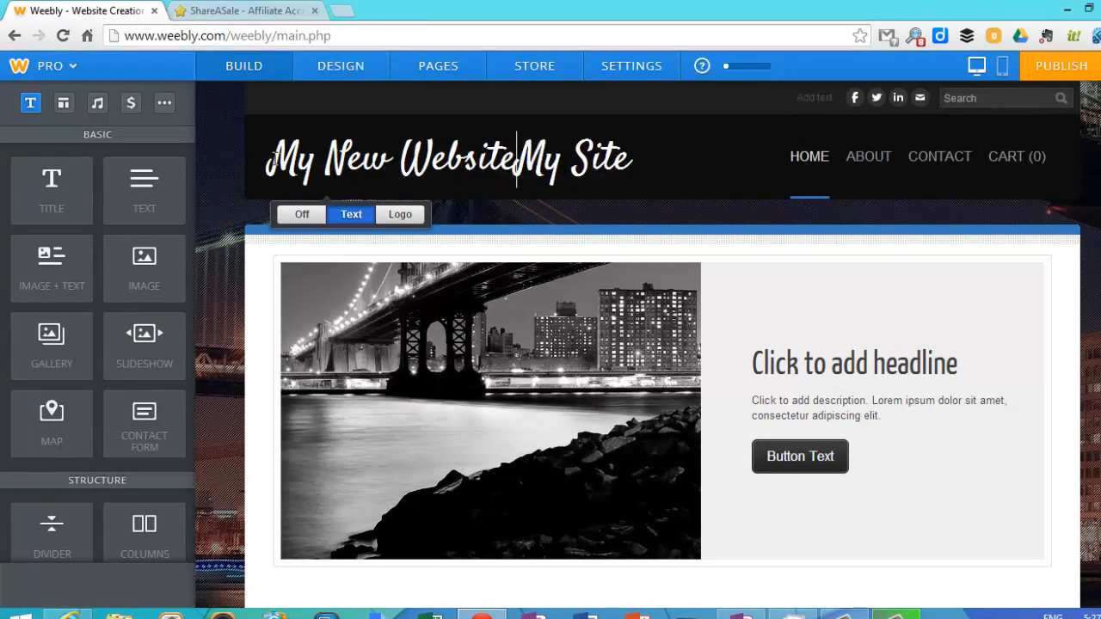
# Step: Trim the title to 'My New Website' and start the headline 'This site is awesome'
pyautogui.press('Backspace')
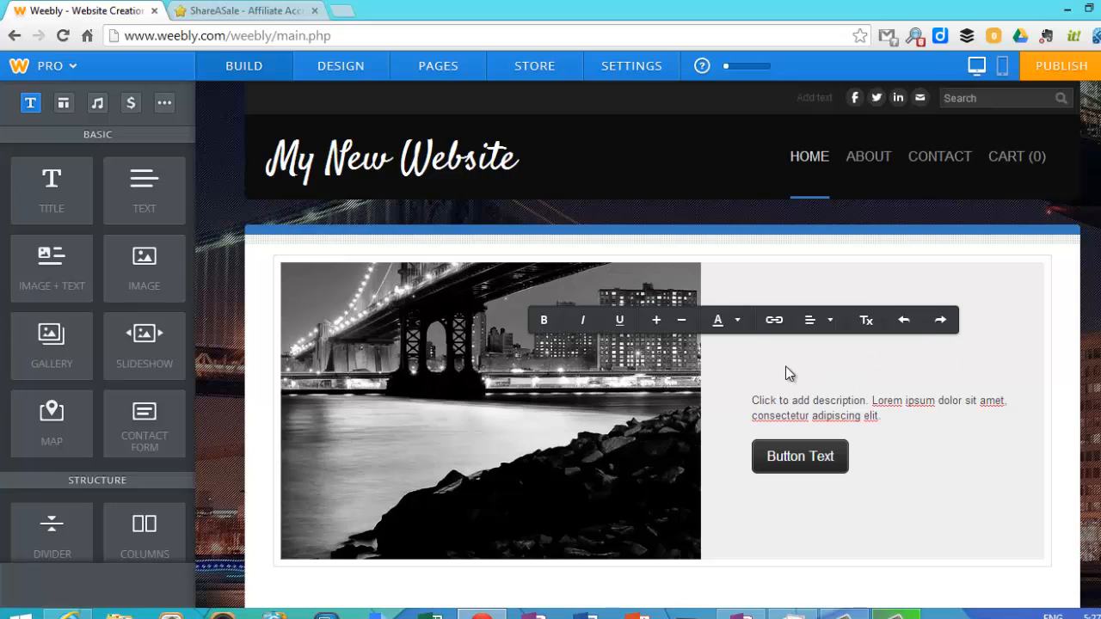
pyautogui.write('This site is awesome')
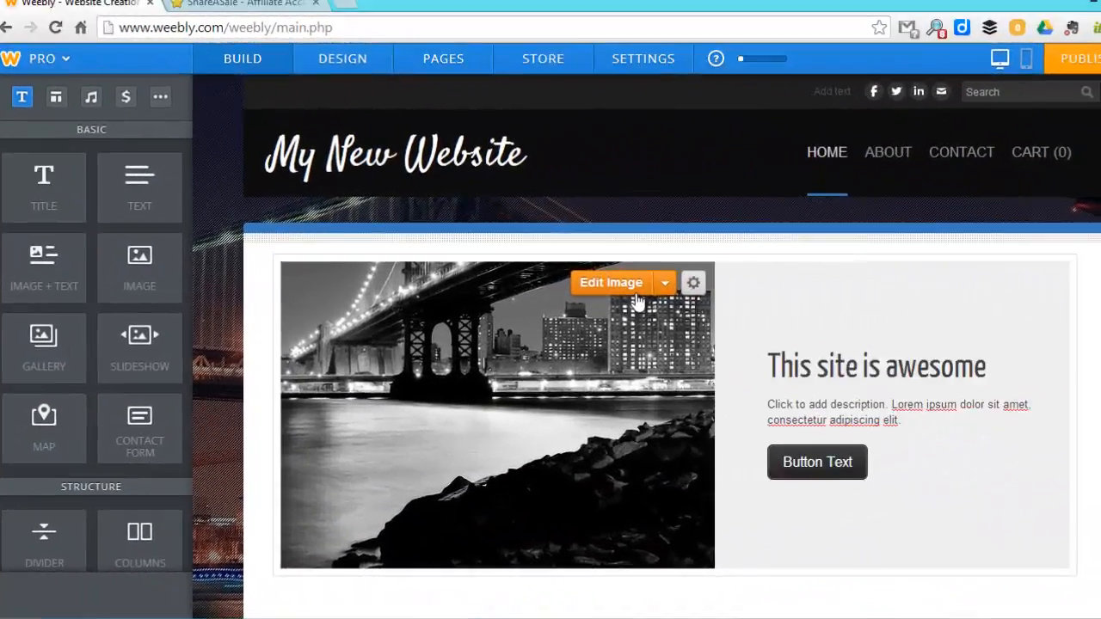
# Step: Replace the bridge photo with lake_louise uploaded from the weeblypics folder
pyautogui.click(611, 282)
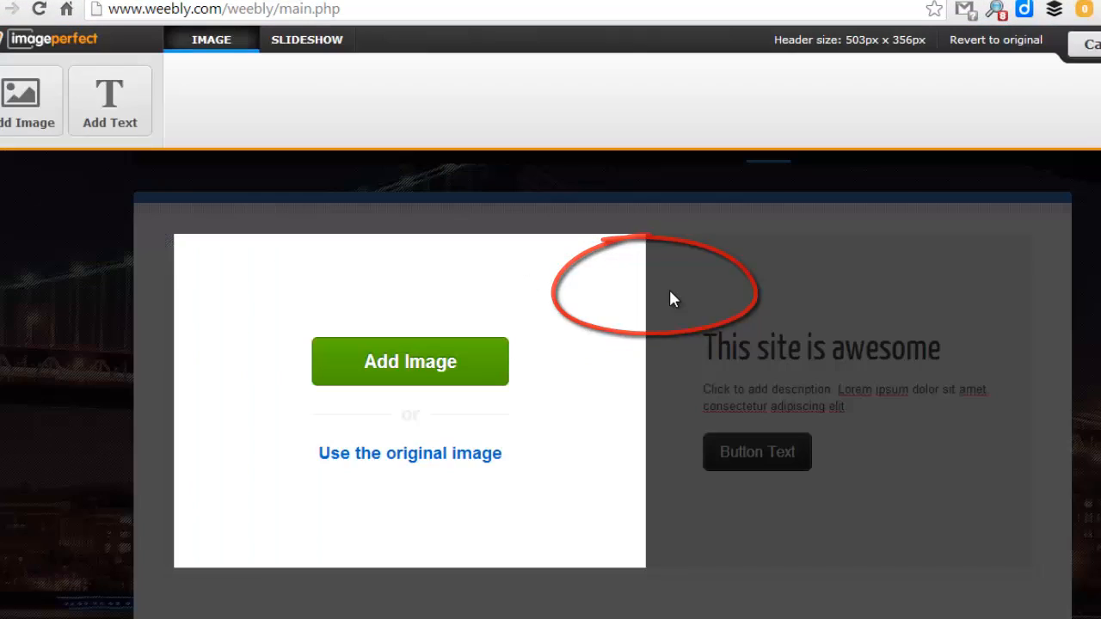
pyautogui.click(409, 361)
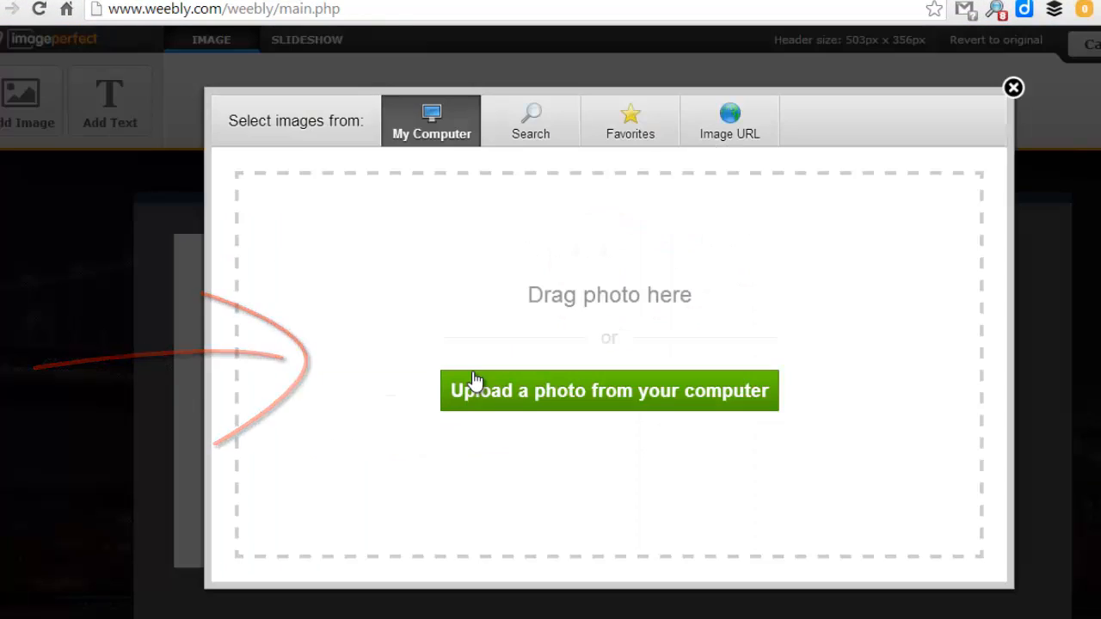
pyautogui.click(609, 390)
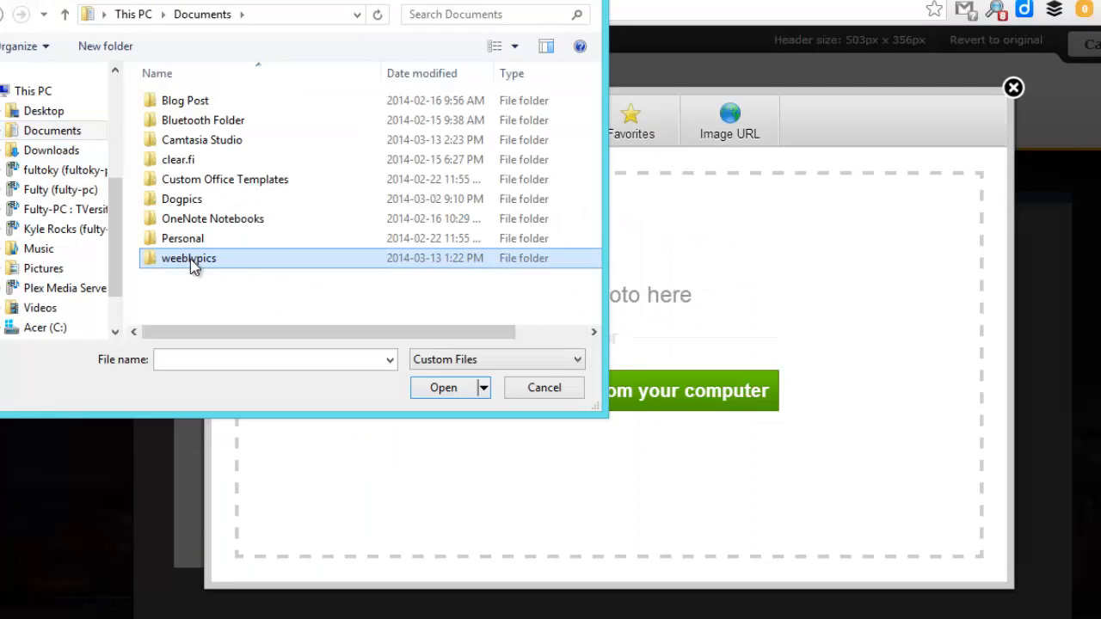
pyautogui.doubleClick(188, 258)
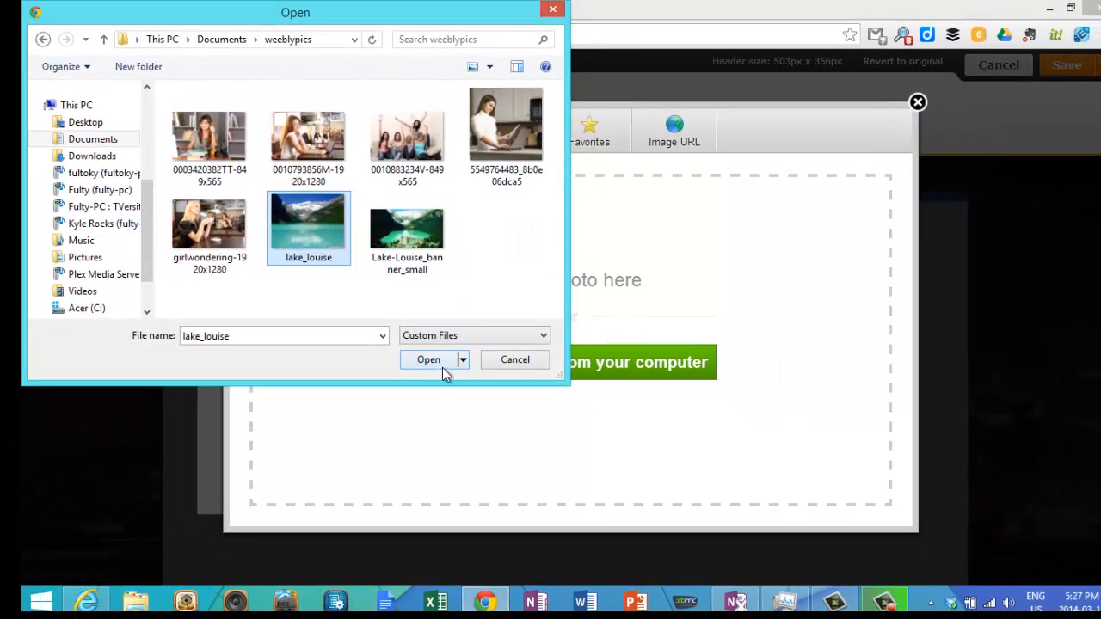
pyautogui.click(427, 360)
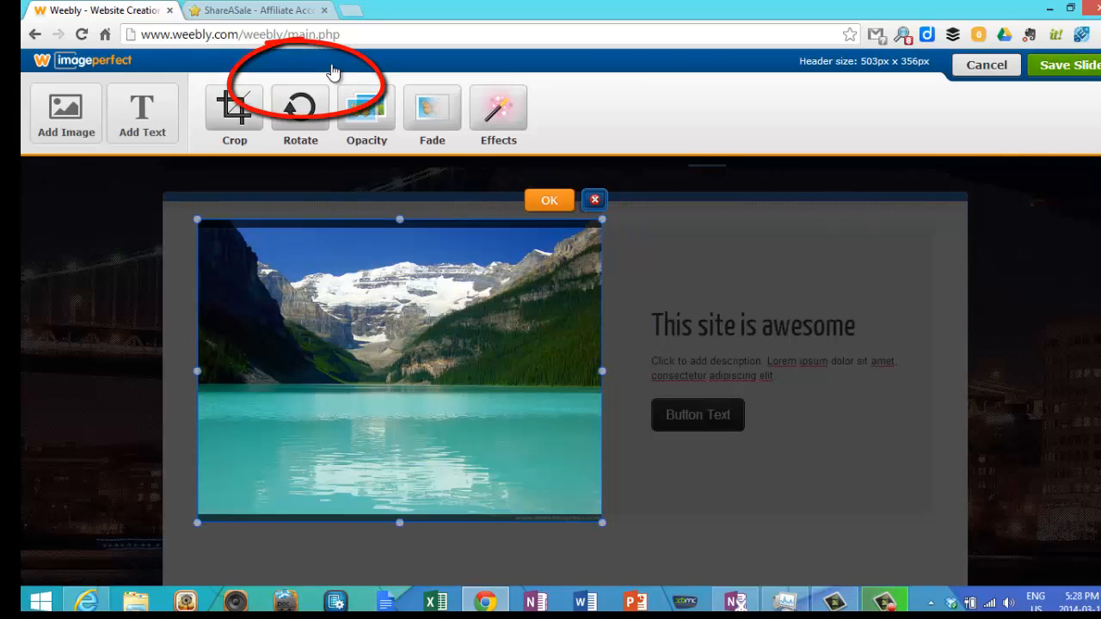
pyautogui.moveTo(529, 187)
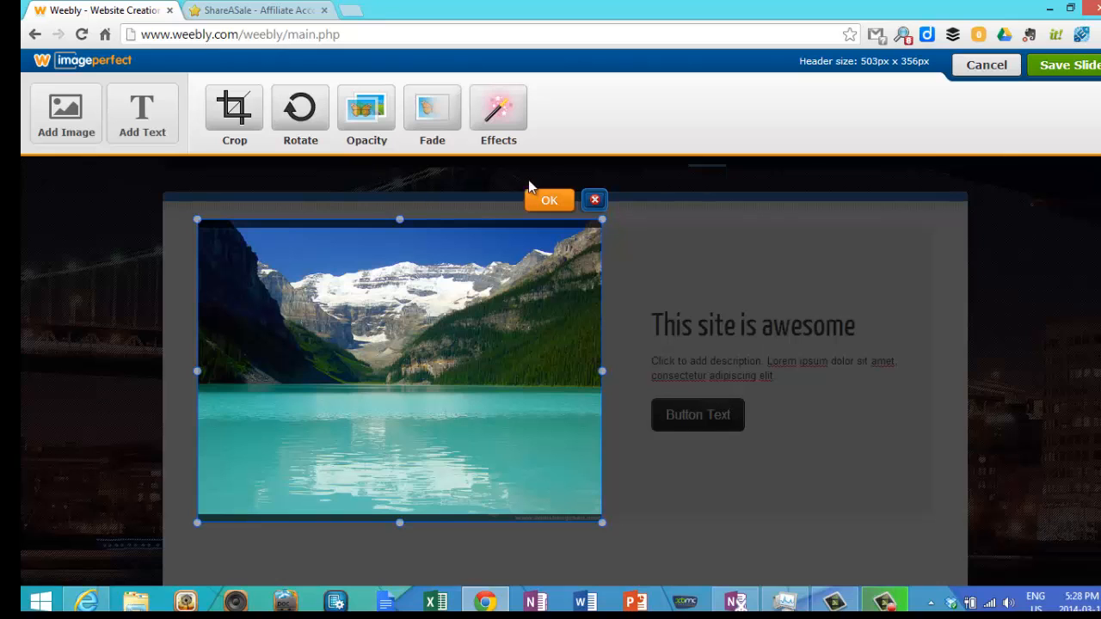
# Step: Add Lake-Louise_banner_small as a slide and save the slideshow for this page only
pyautogui.click(547, 200)
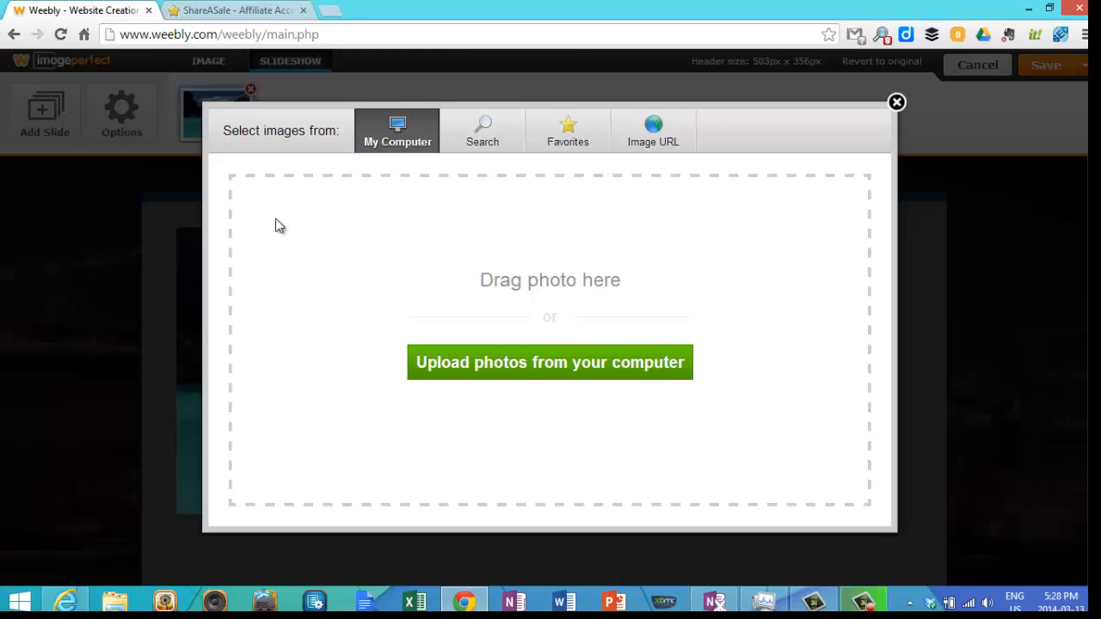
pyautogui.click(549, 362)
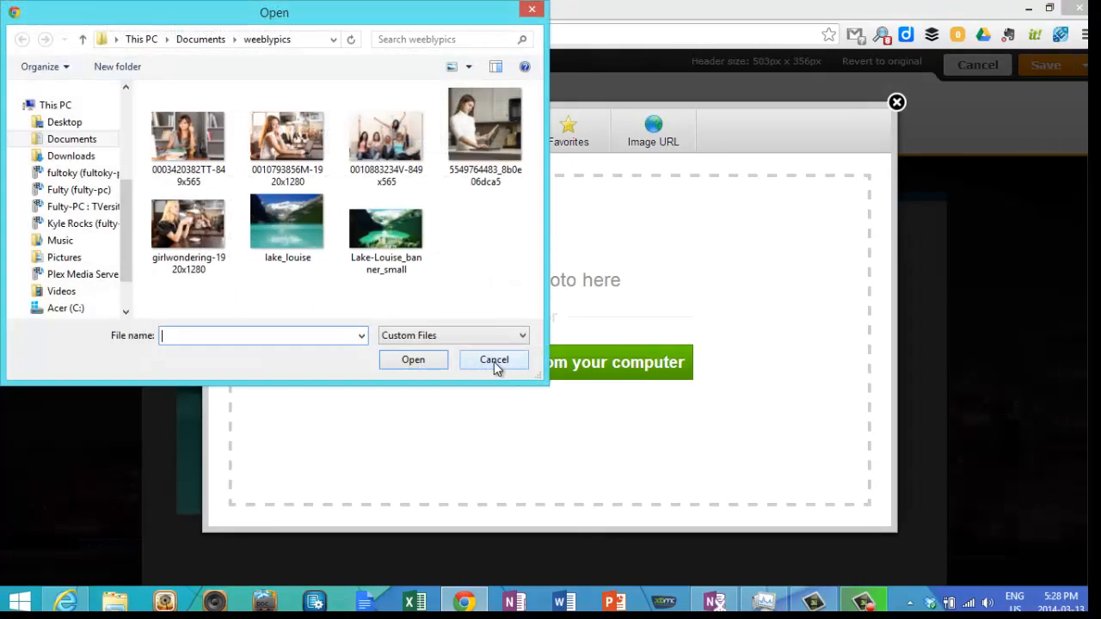
pyautogui.click(385, 224)
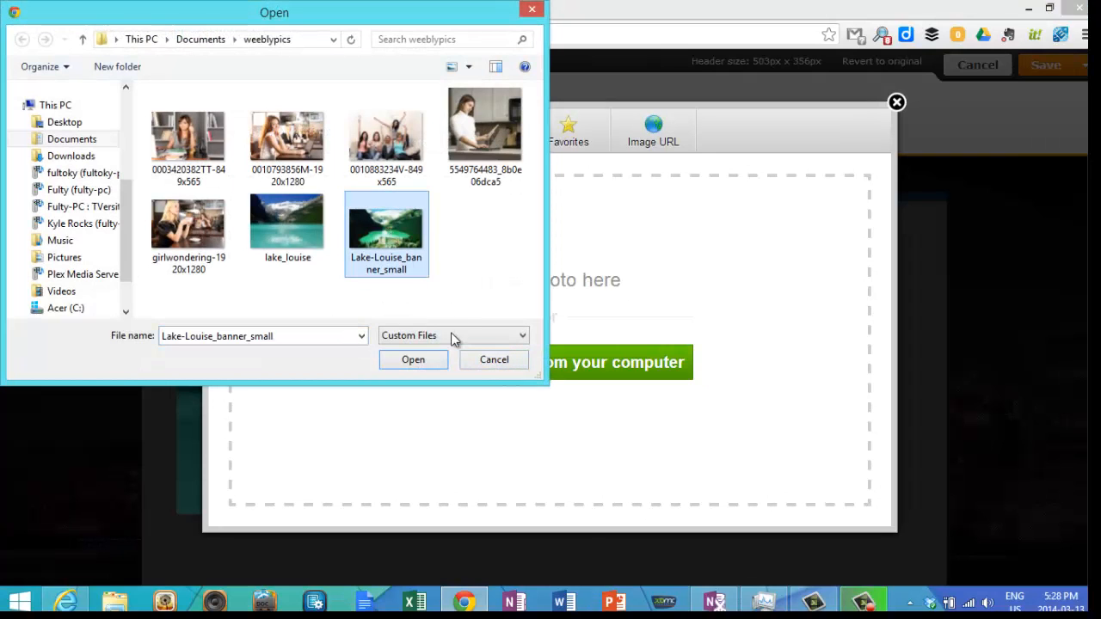
pyautogui.click(413, 360)
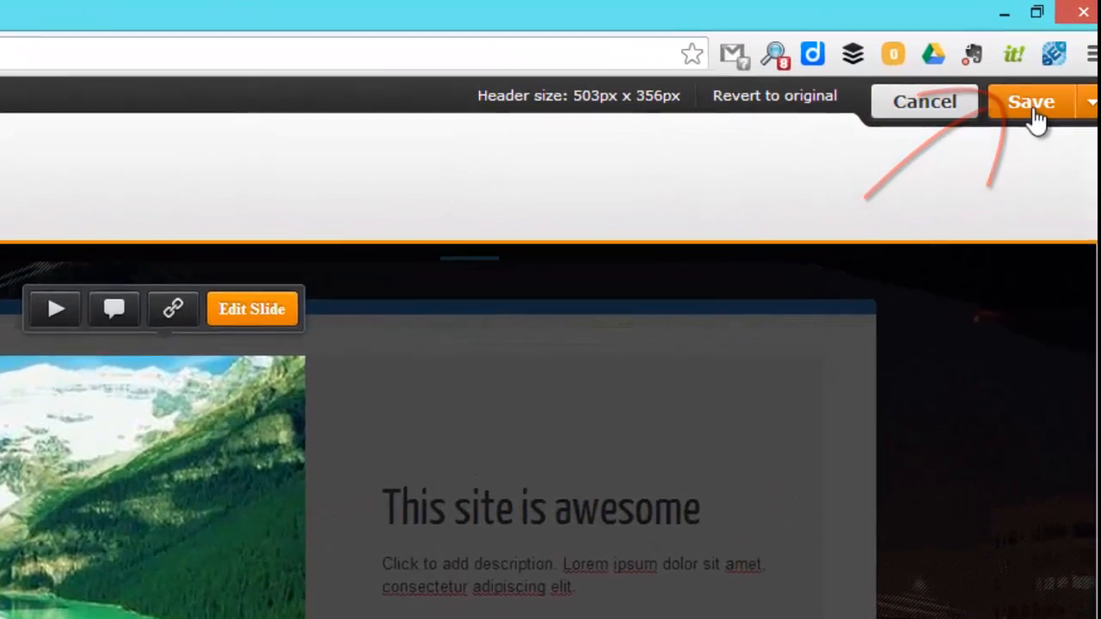
pyautogui.click(1090, 102)
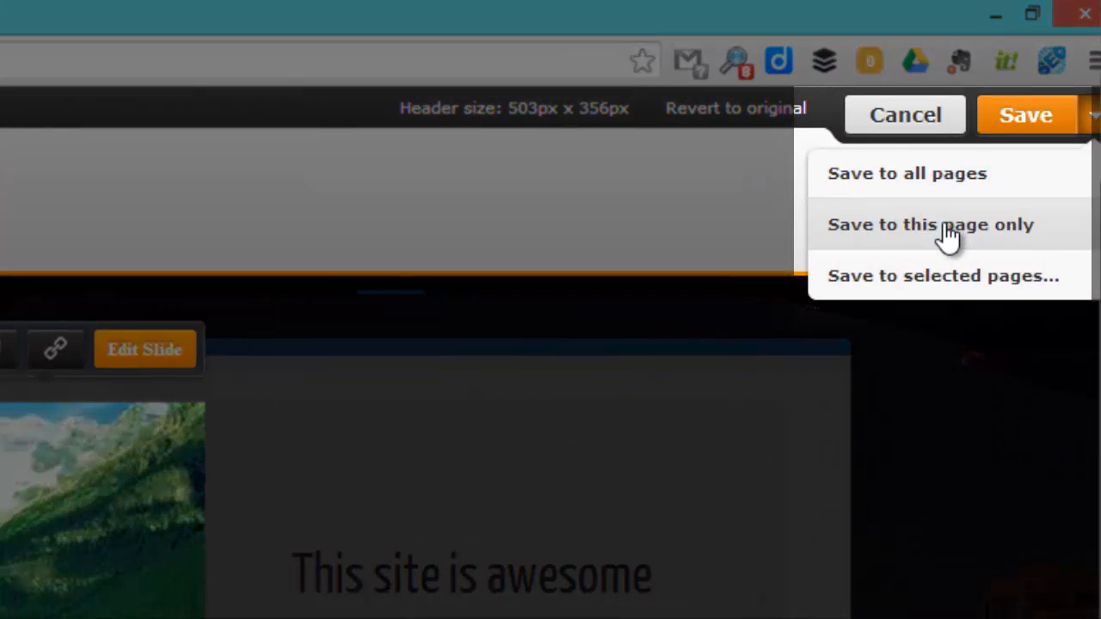
pyautogui.moveTo(963, 198)
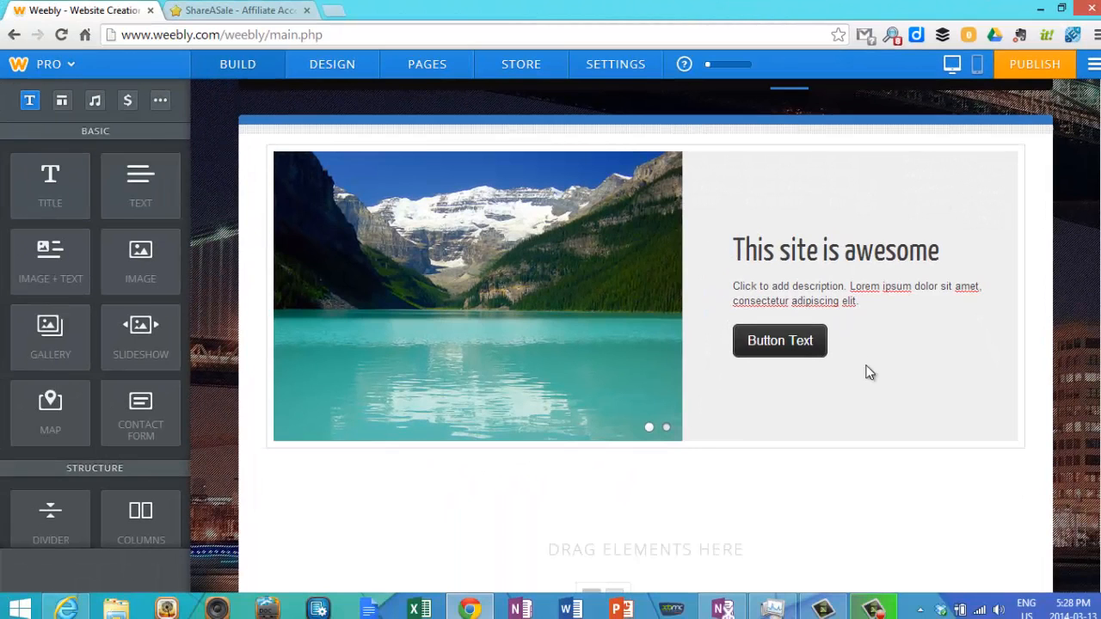
pyautogui.moveTo(782, 507)
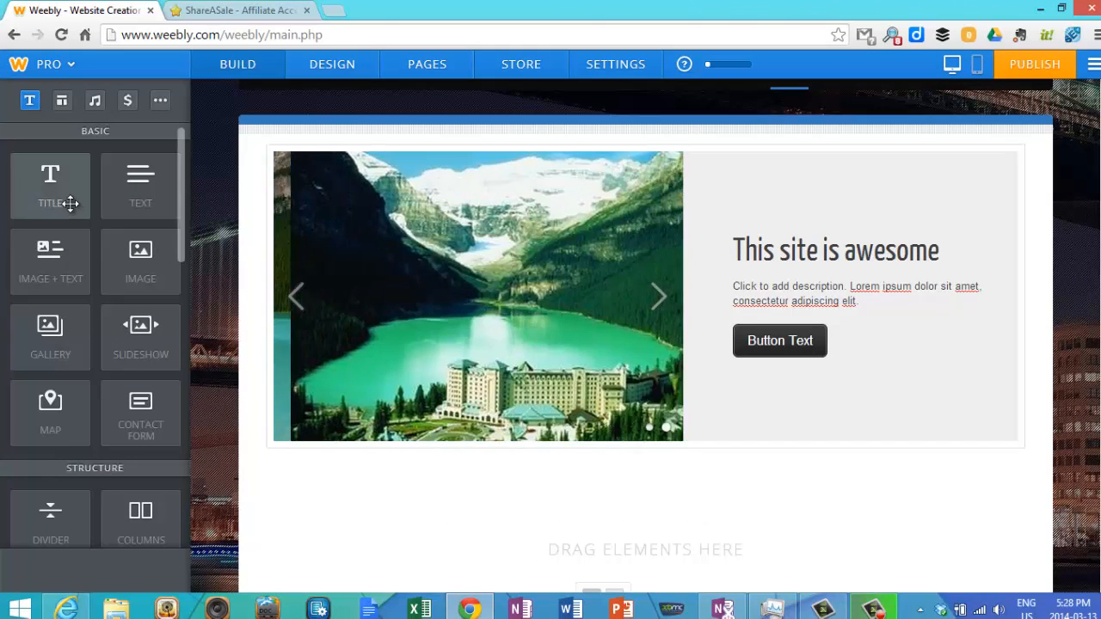
# Step: Drag a Title block below the slideshow and type 'page title'
pyautogui.moveTo(50, 185); pyautogui.dragTo(420, 467)
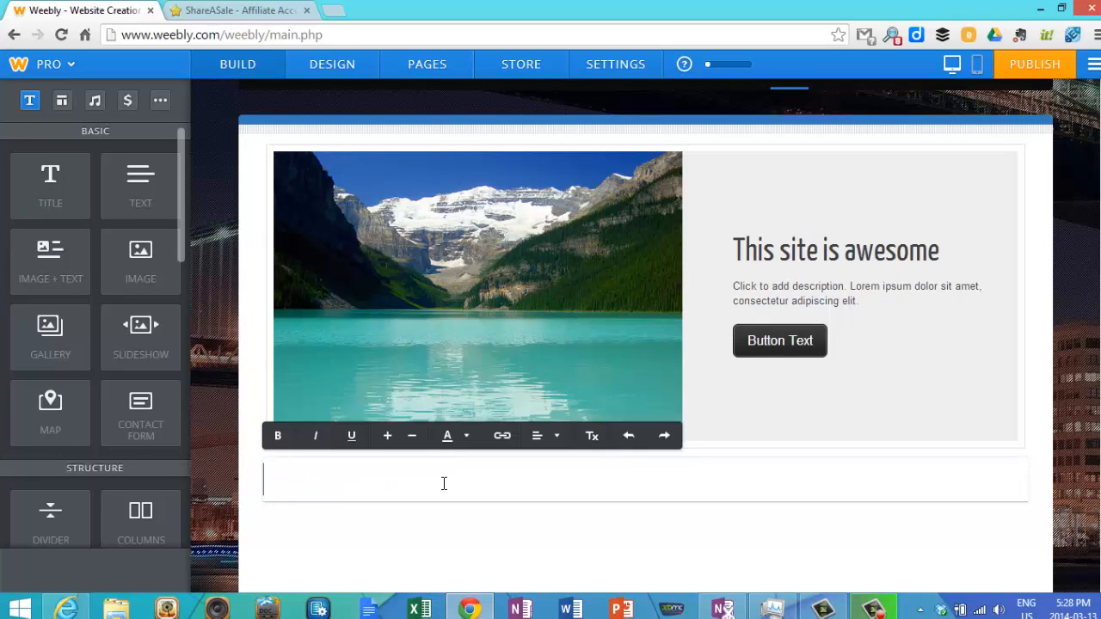
pyautogui.write('page tit')
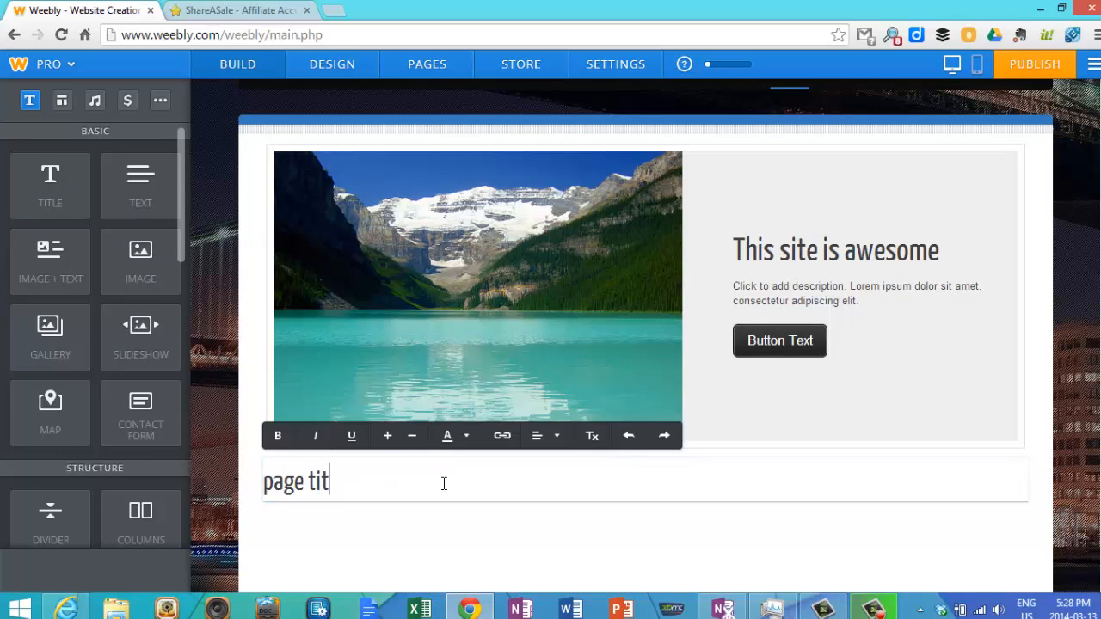
pyautogui.write('le')
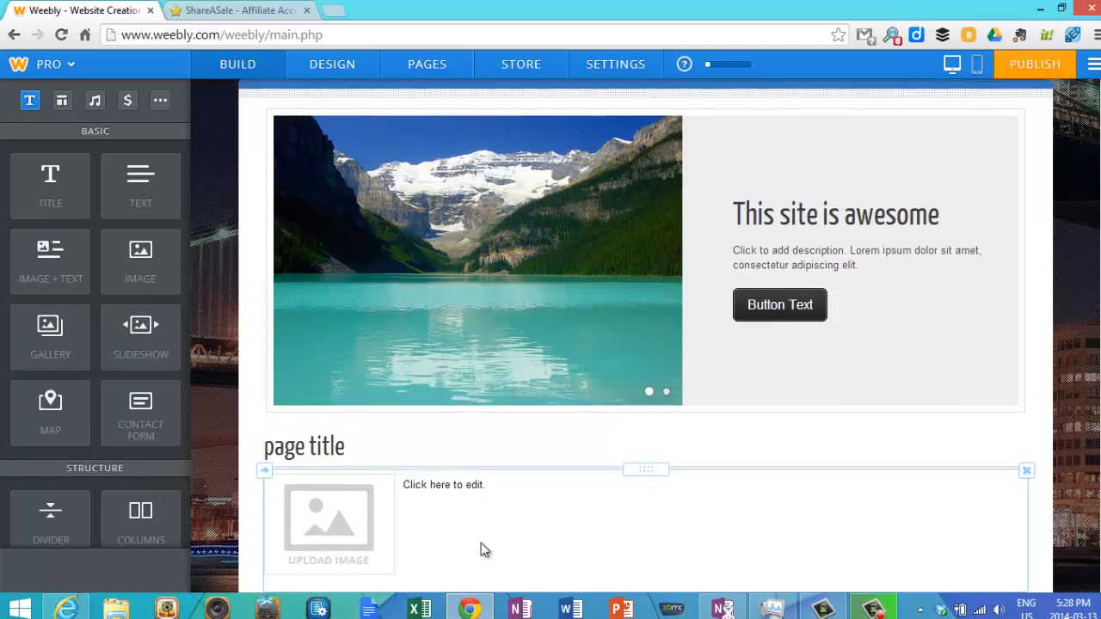
pyautogui.click(329, 522)
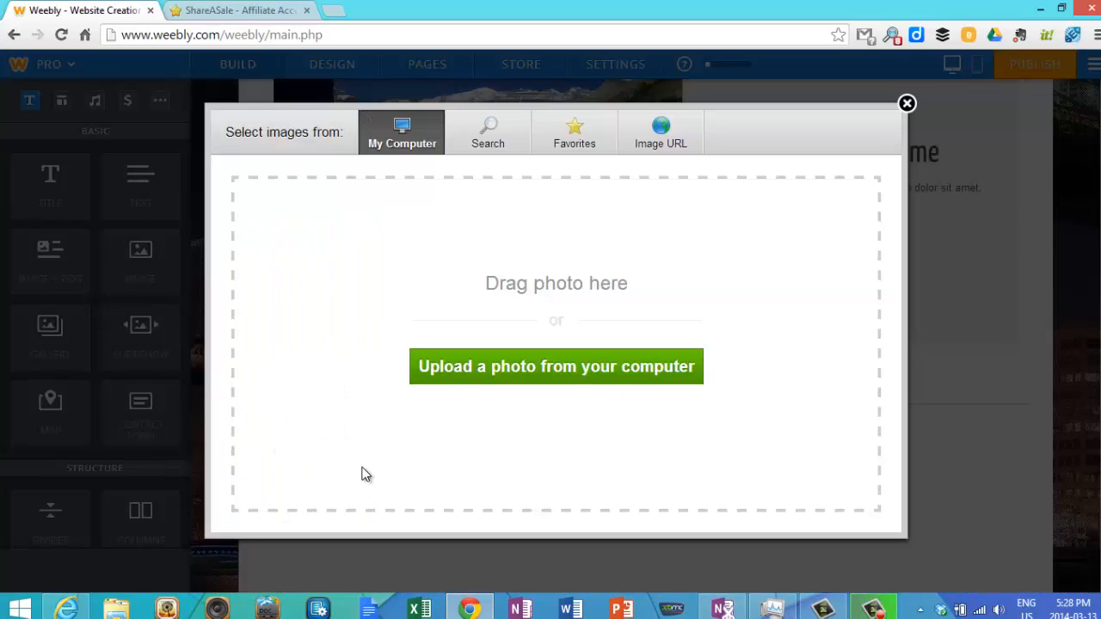
pyautogui.click(556, 366)
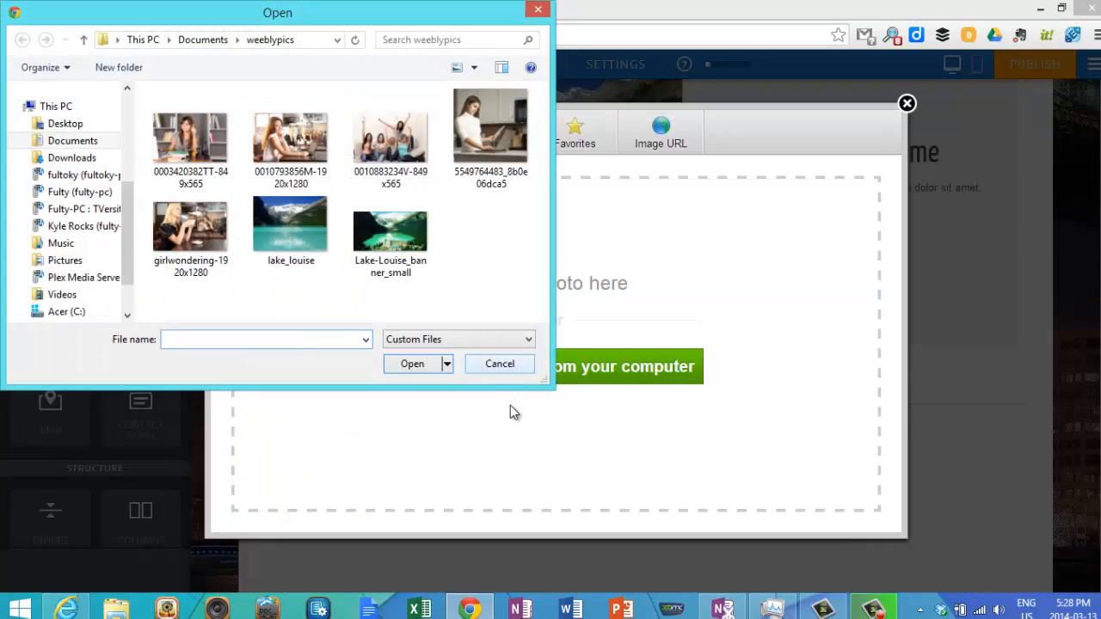
pyautogui.click(290, 129)
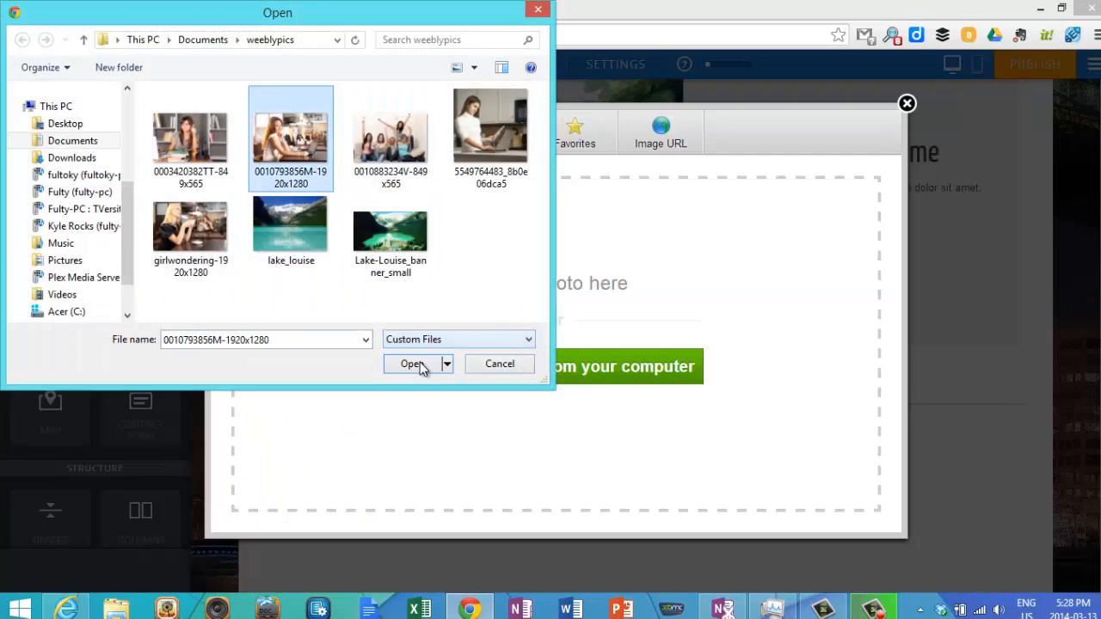
pyautogui.click(411, 364)
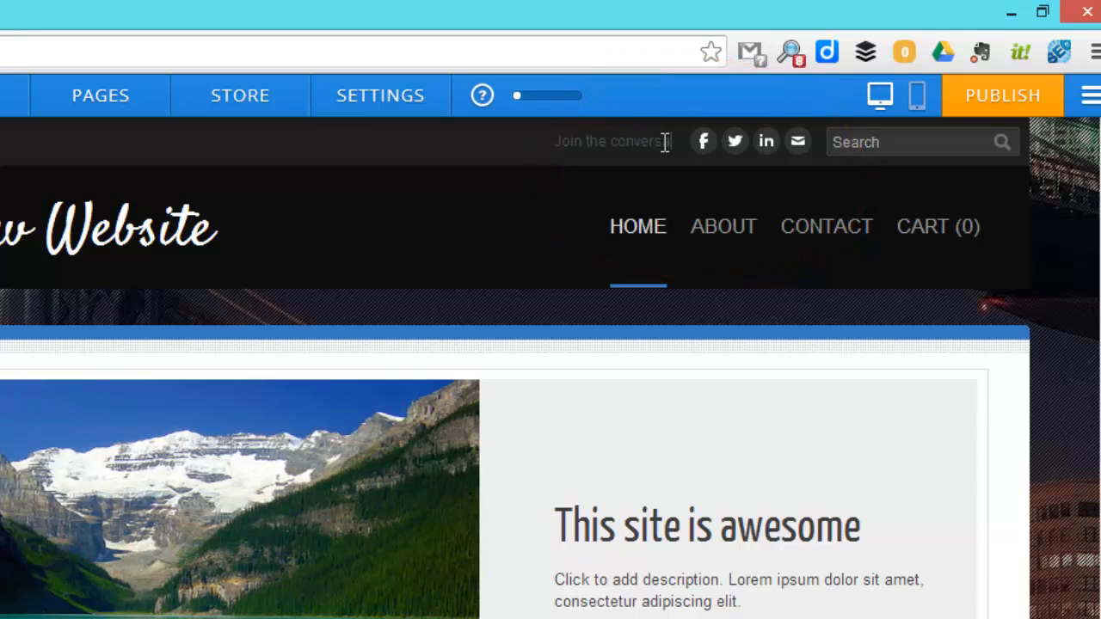
# Step: Link the social icons to the canada1 Facebook and Twitter profiles
pyautogui.click(702, 141)
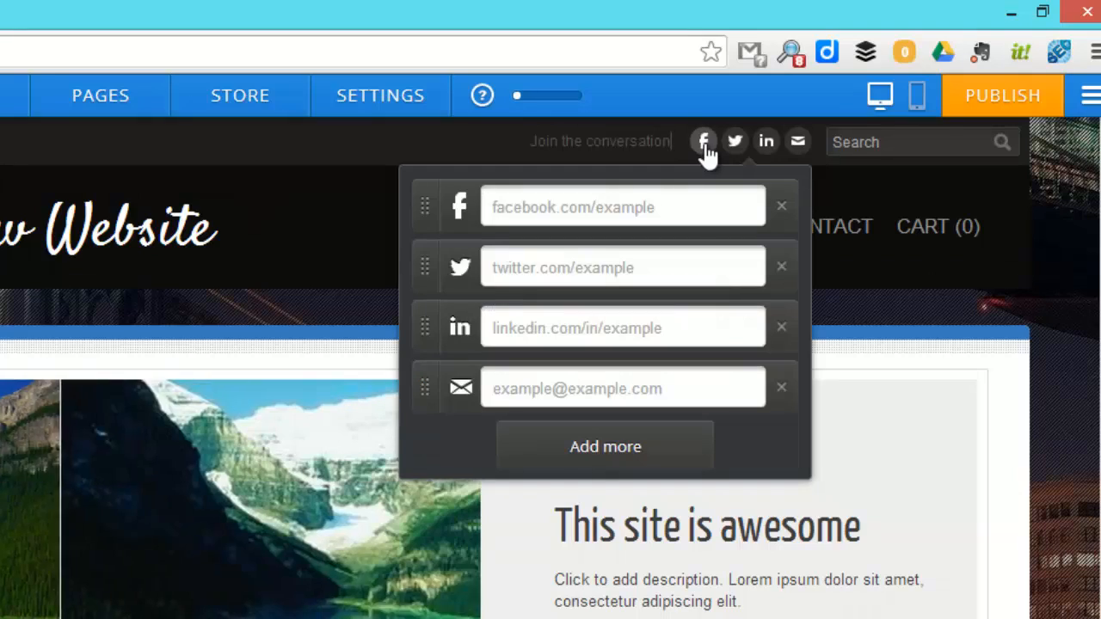
pyautogui.click(621, 206)
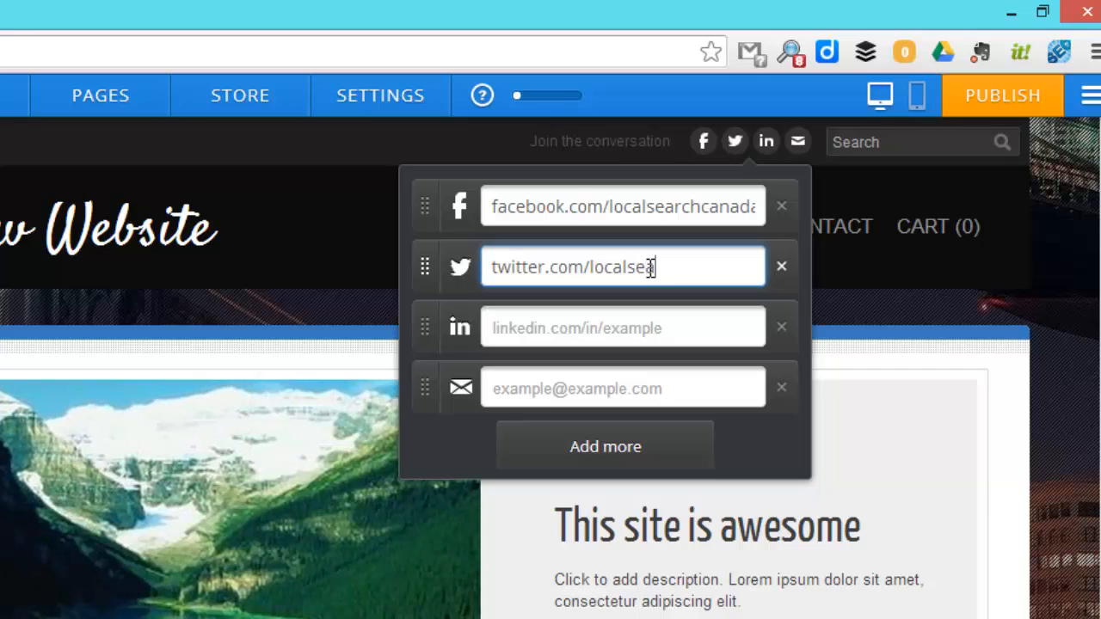
pyautogui.write('canada1')
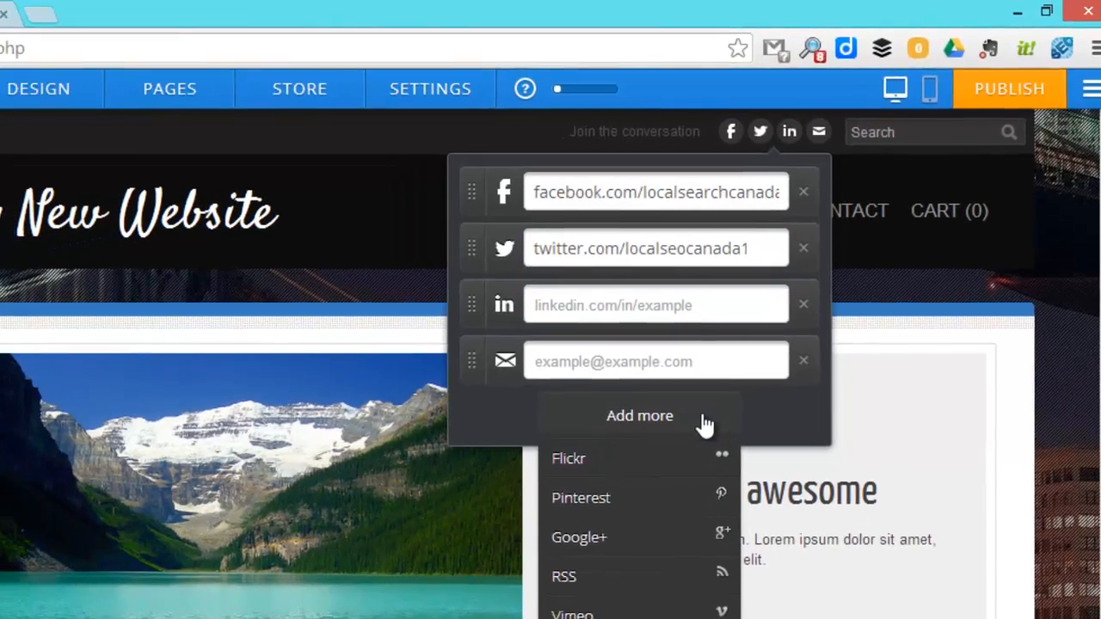
pyautogui.click(579, 537)
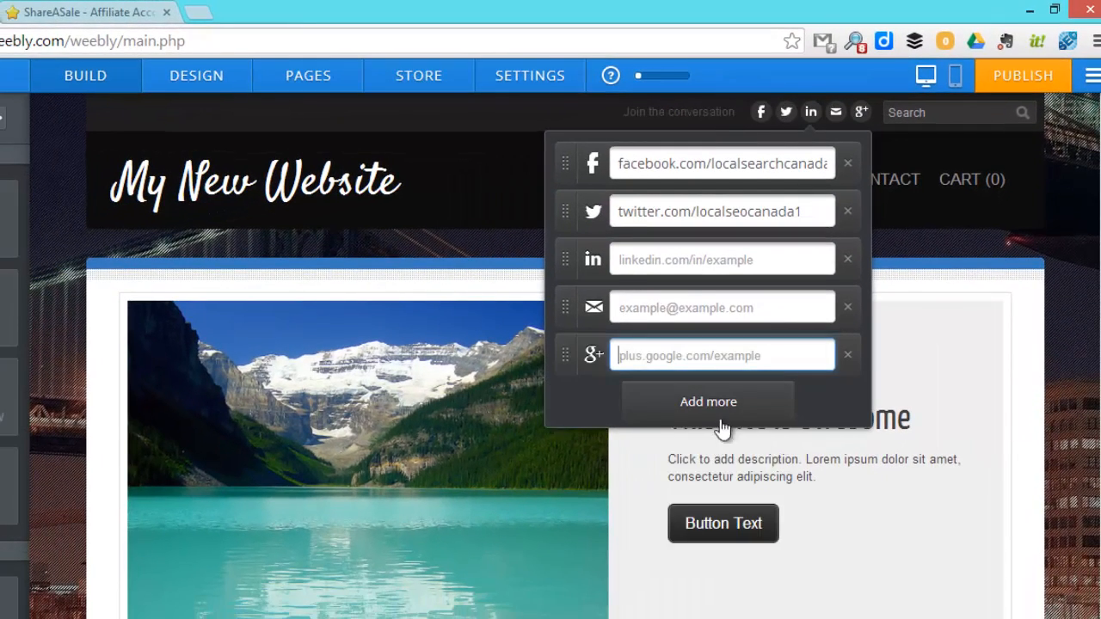
pyautogui.click(708, 402)
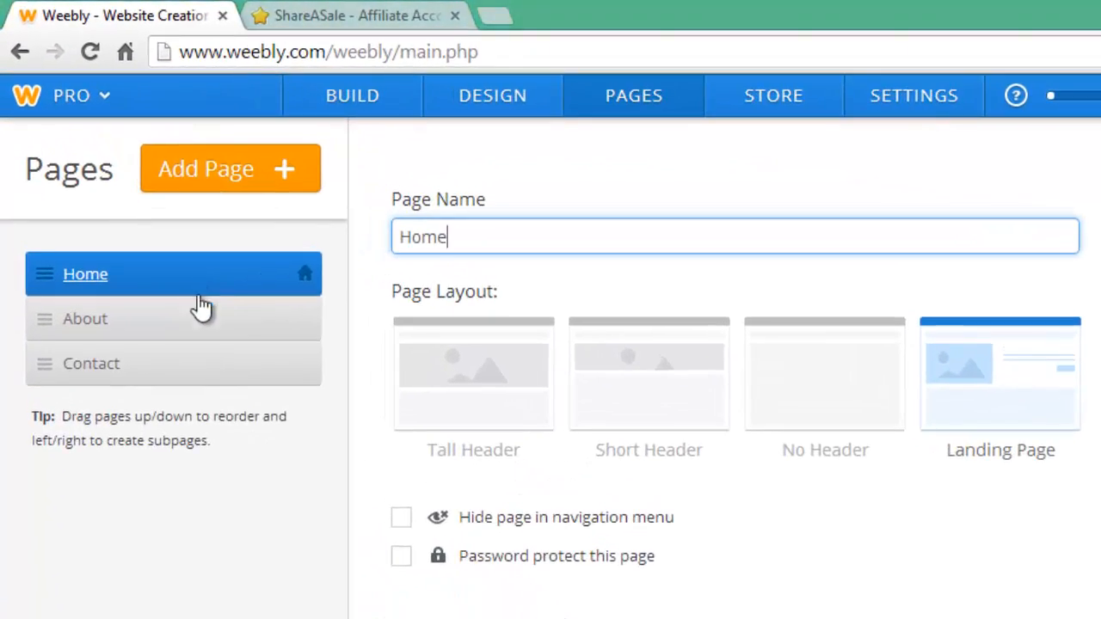
pyautogui.moveTo(223, 325)
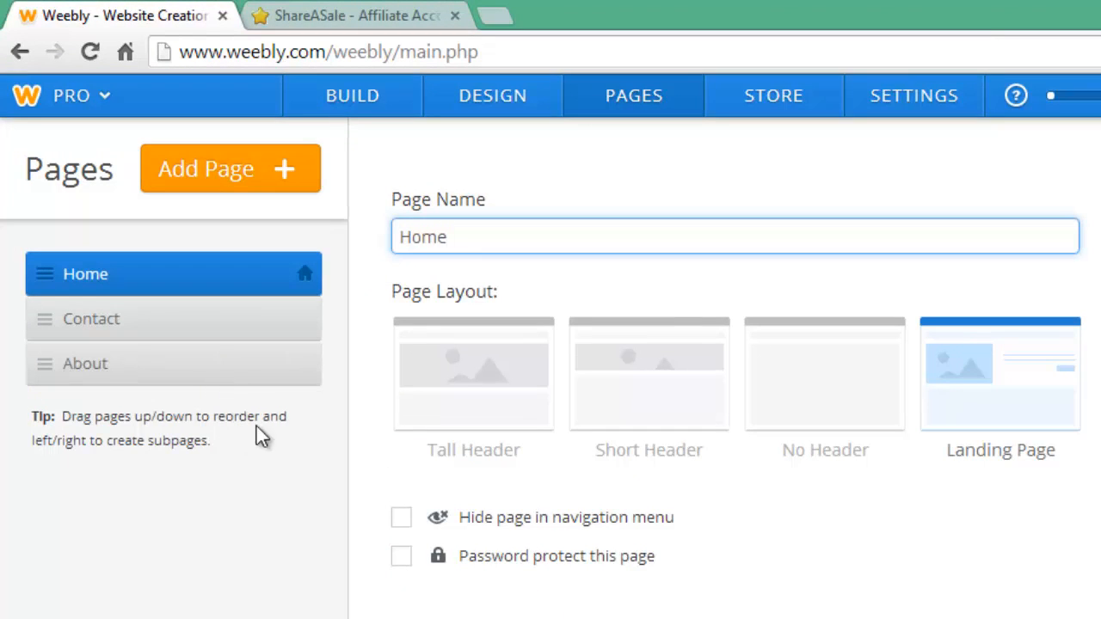
pyautogui.moveTo(230, 168)
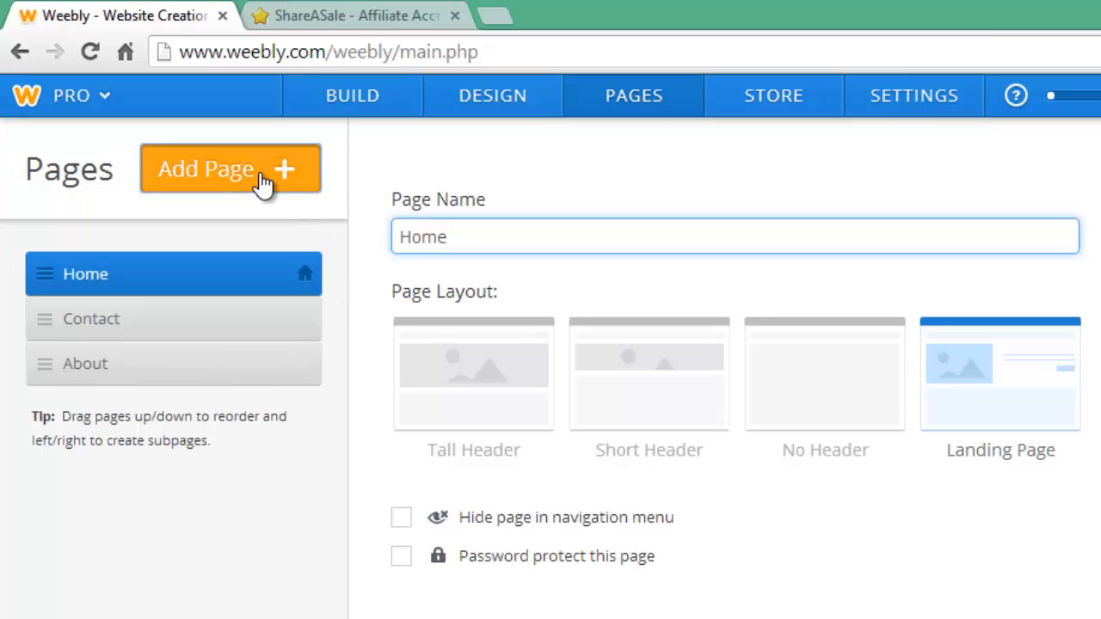
# Step: Add a standard page named 'Services' and save it for editing
pyautogui.click(229, 168)
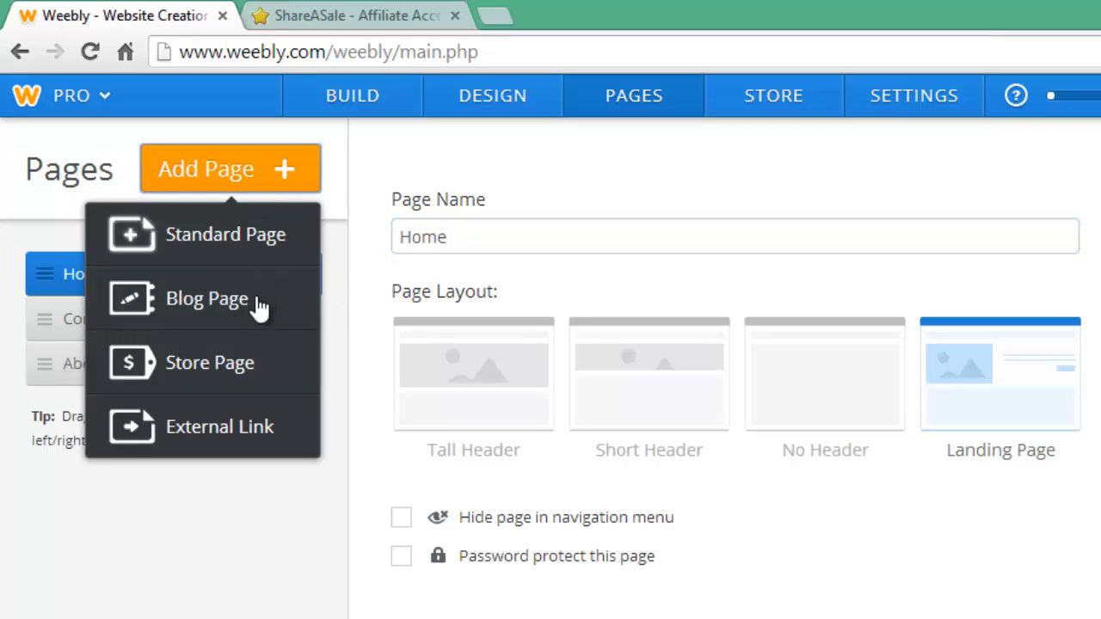
pyautogui.moveTo(270, 421)
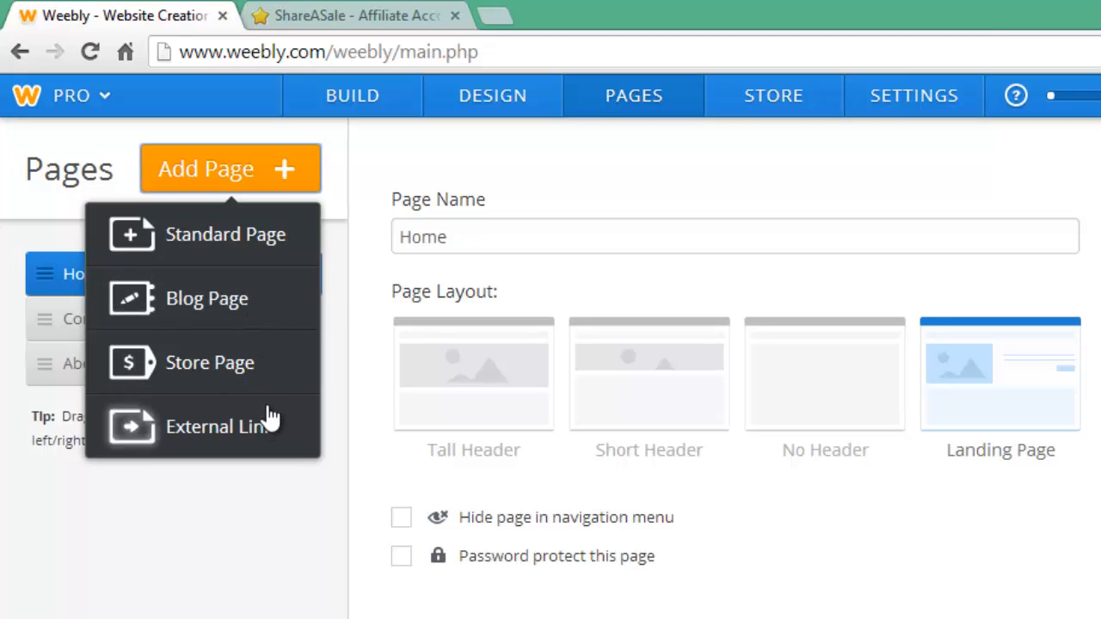
pyautogui.click(226, 234)
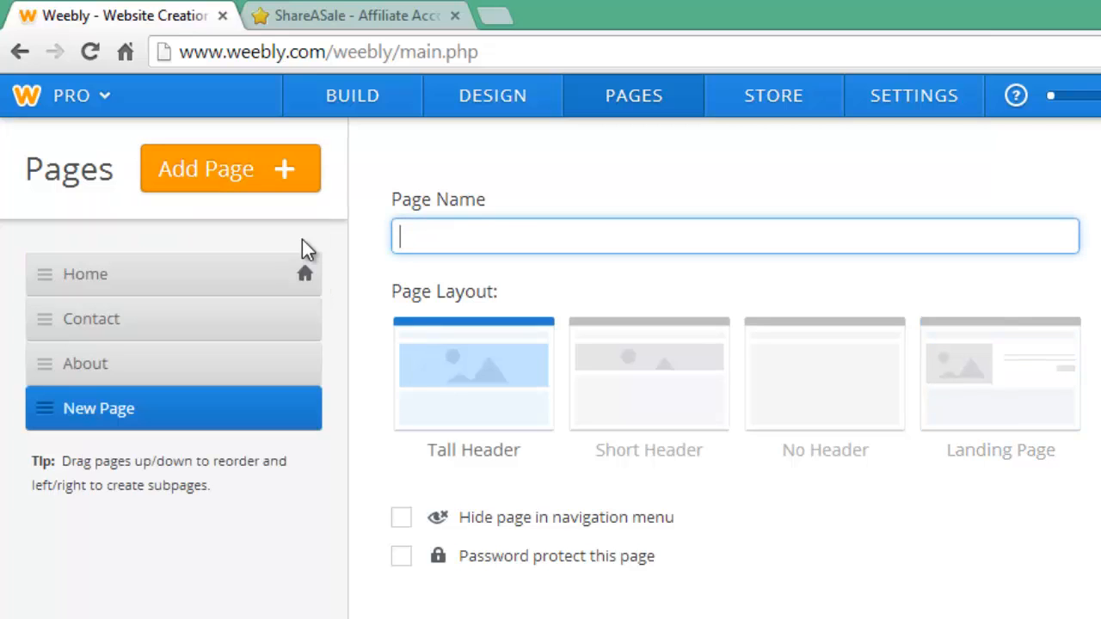
pyautogui.write('S')
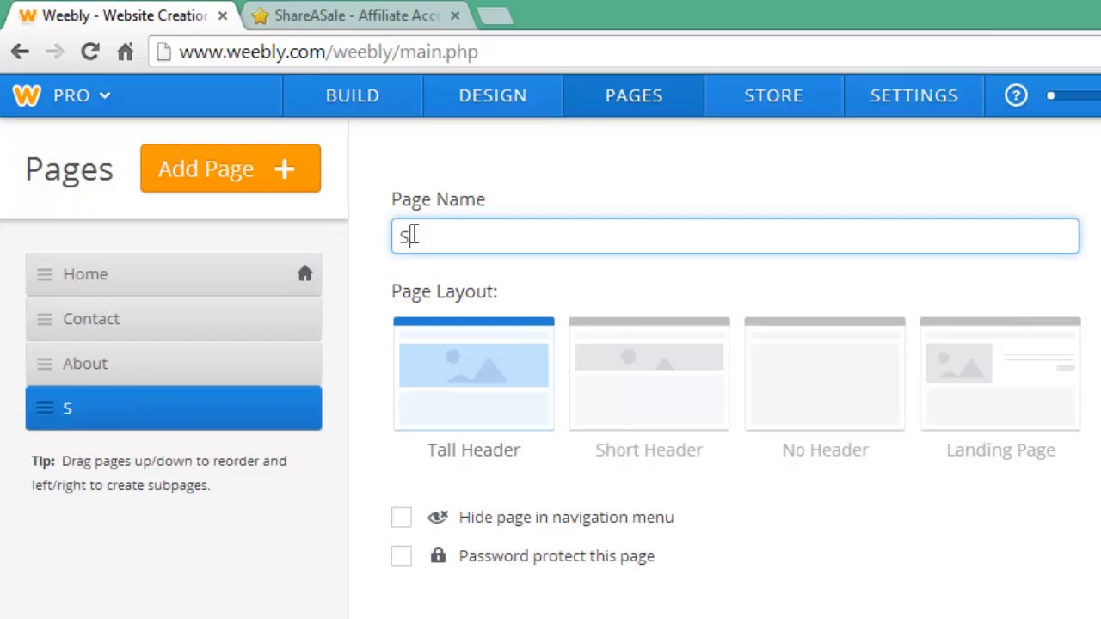
pyautogui.write('ervices')
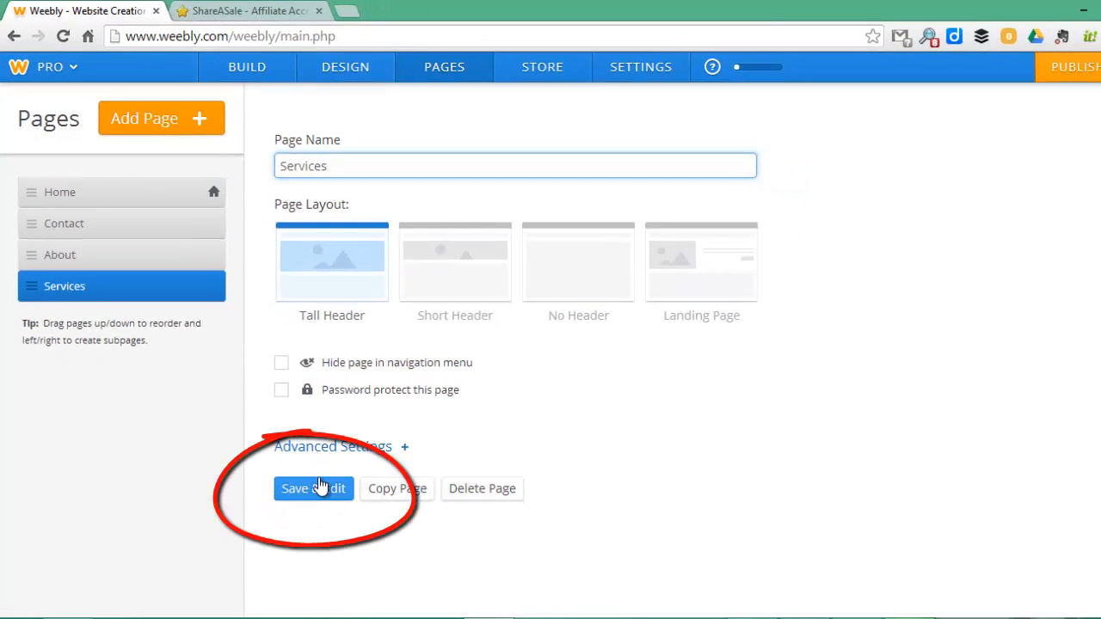
pyautogui.click(313, 488)
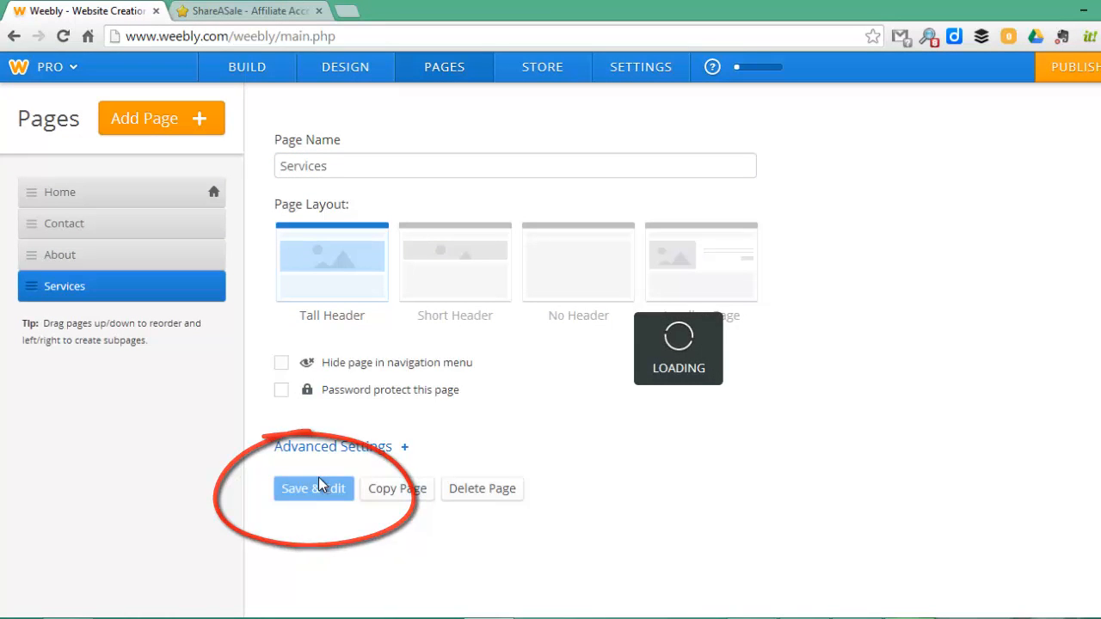
pyautogui.click(313, 488)
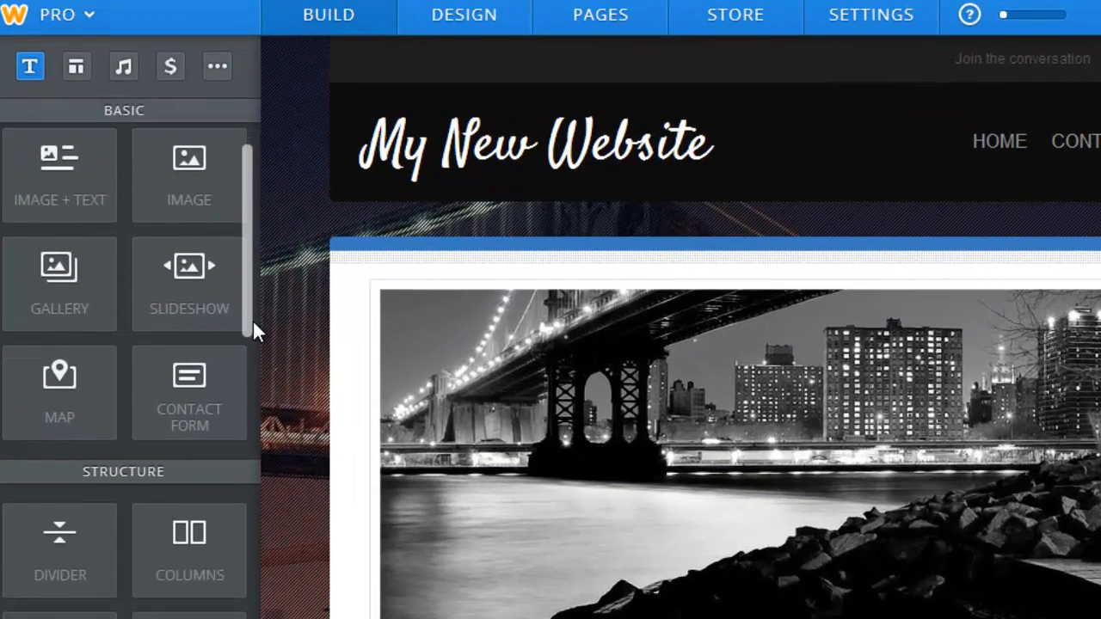
# Step: Browse the Media, Commerce and More element categories in the Build panel
pyautogui.scroll(-3)
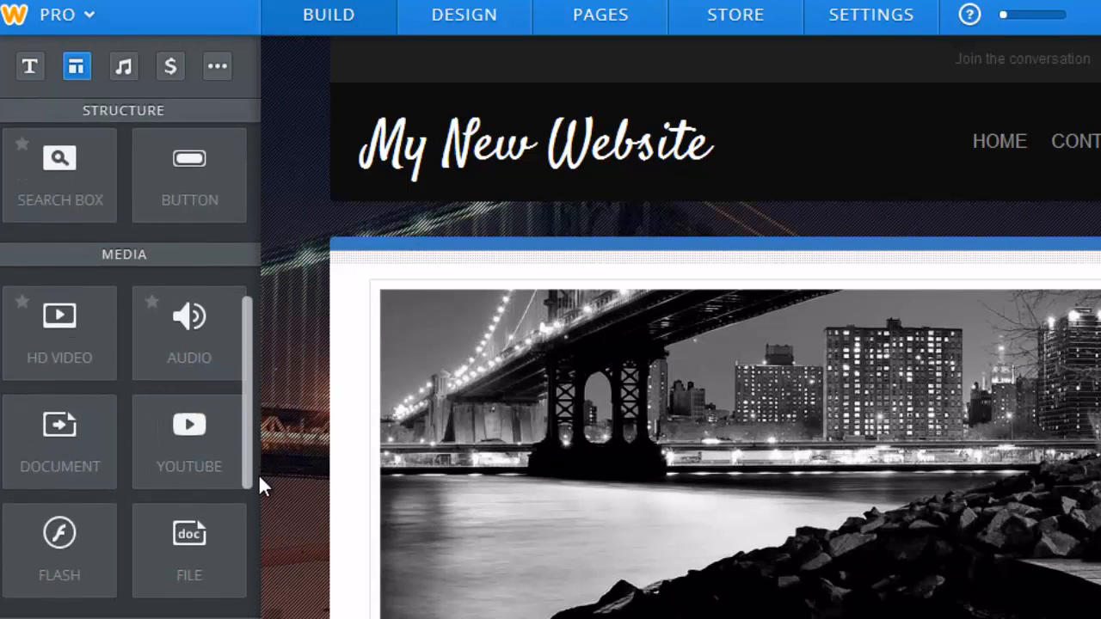
pyautogui.click(123, 66)
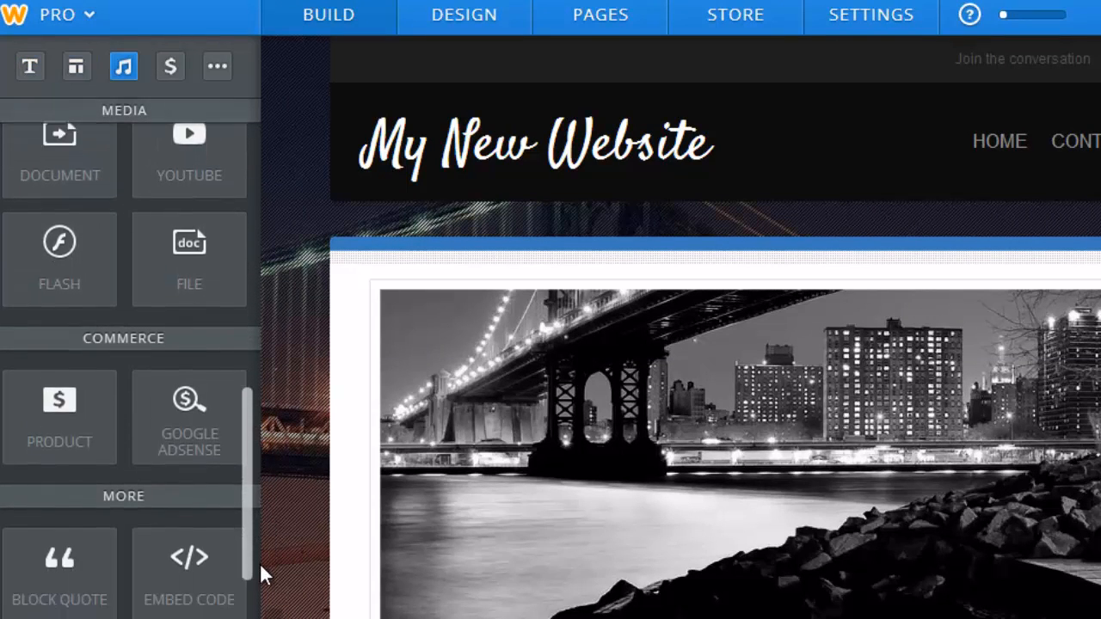
pyautogui.scroll(-3)
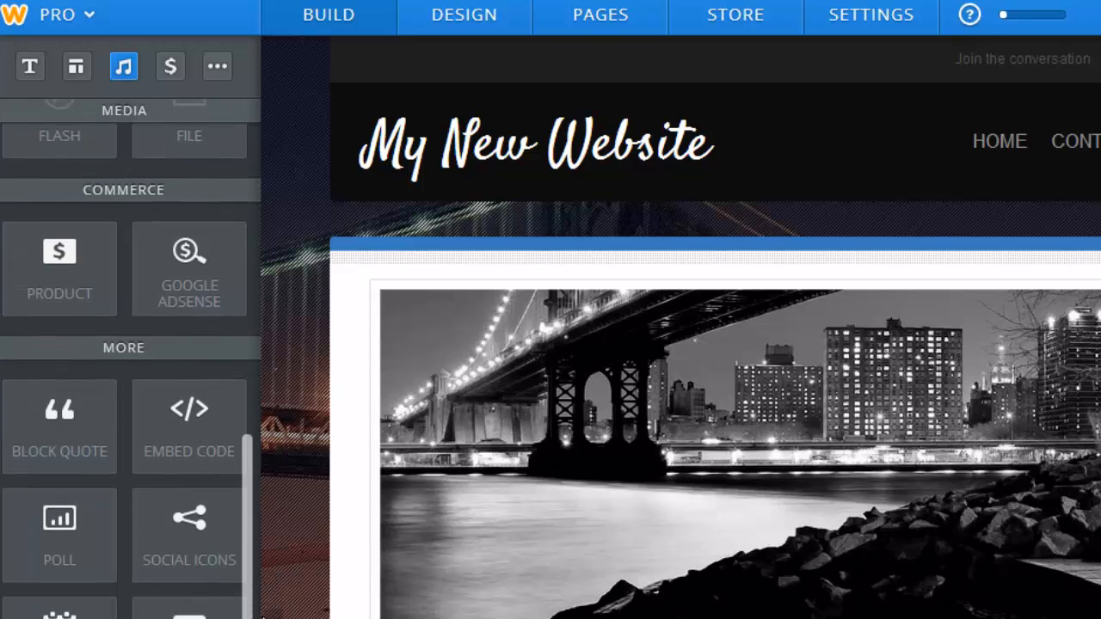
pyautogui.click(170, 66)
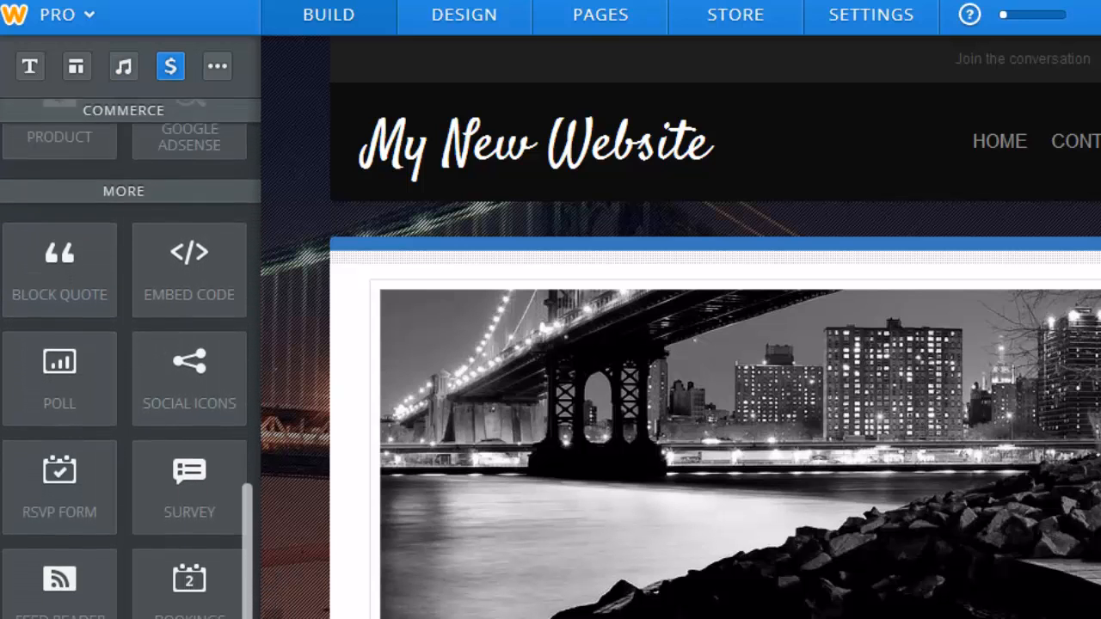
pyautogui.click(216, 66)
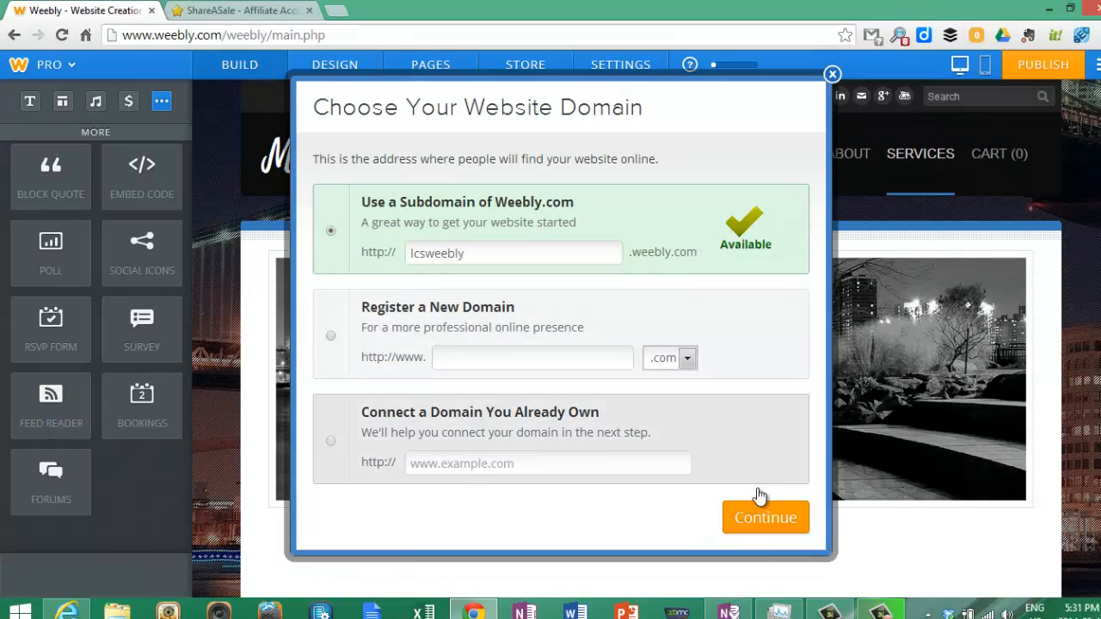
# Step: Publish to the free lcsweebly.weebly.com subdomain and open the live site
pyautogui.click(764, 517)
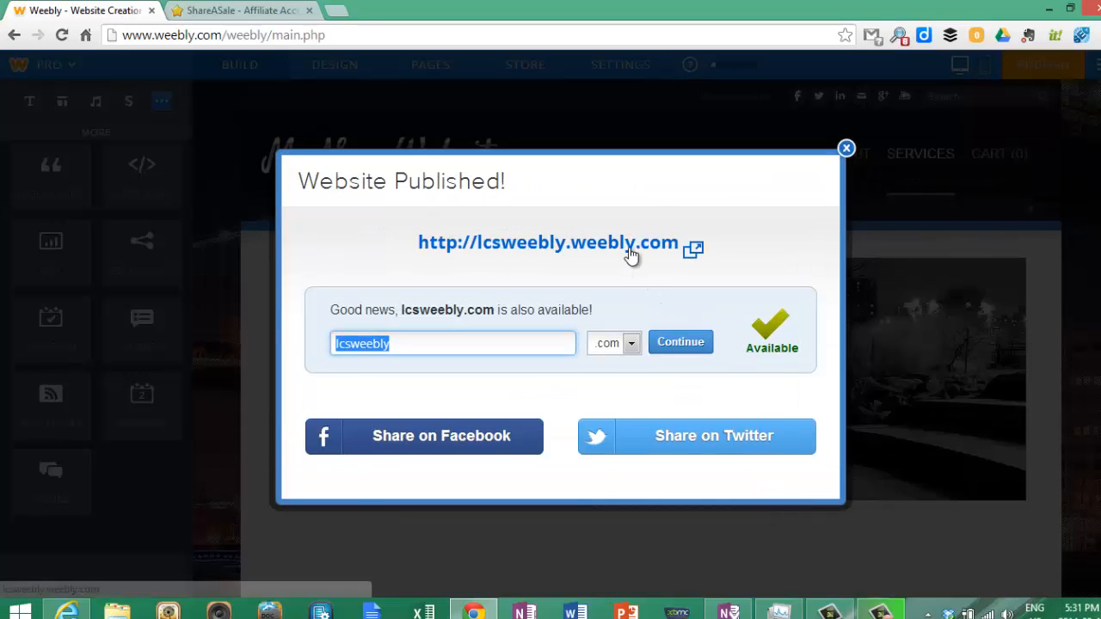
pyautogui.click(547, 241)
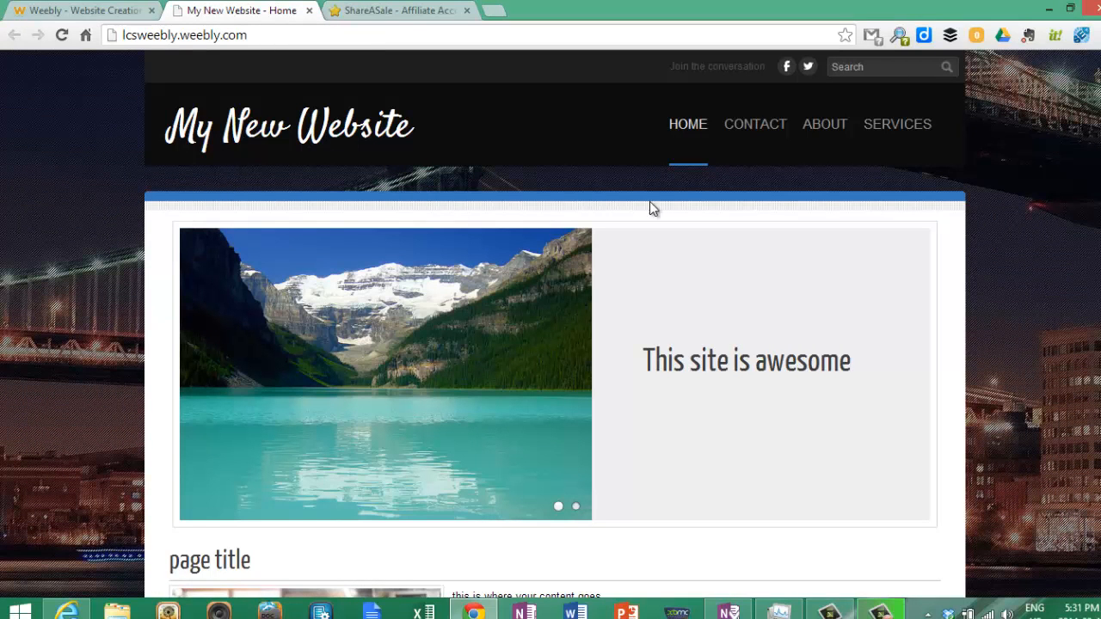
pyautogui.moveTo(770, 401)
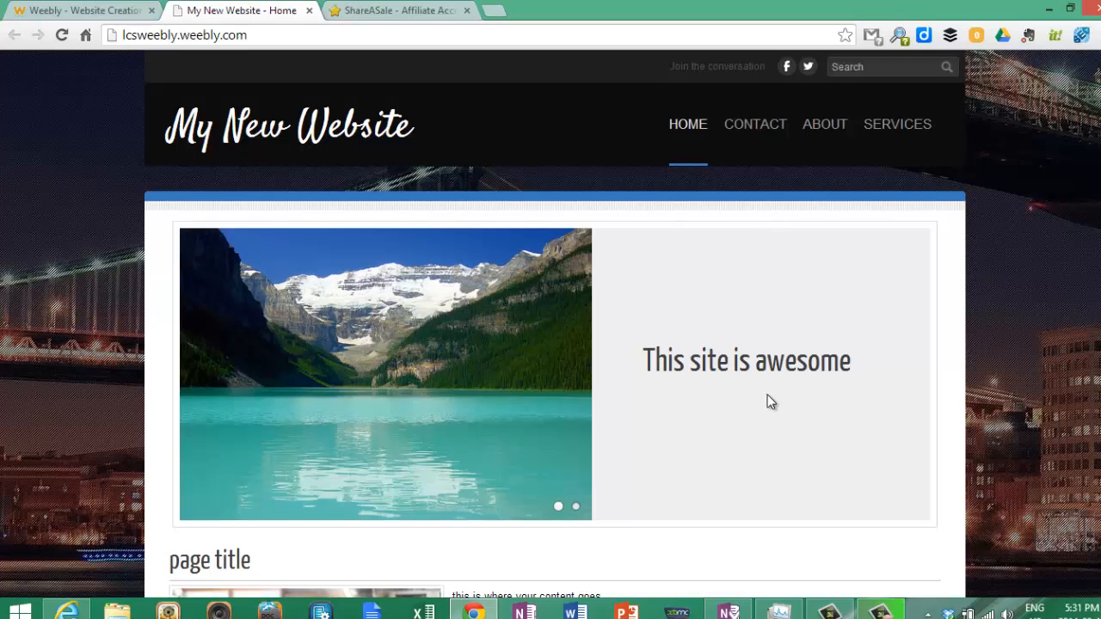
# Step: Scroll through the live site's slideshow, image-and-text section and social links
pyautogui.scroll(-3)
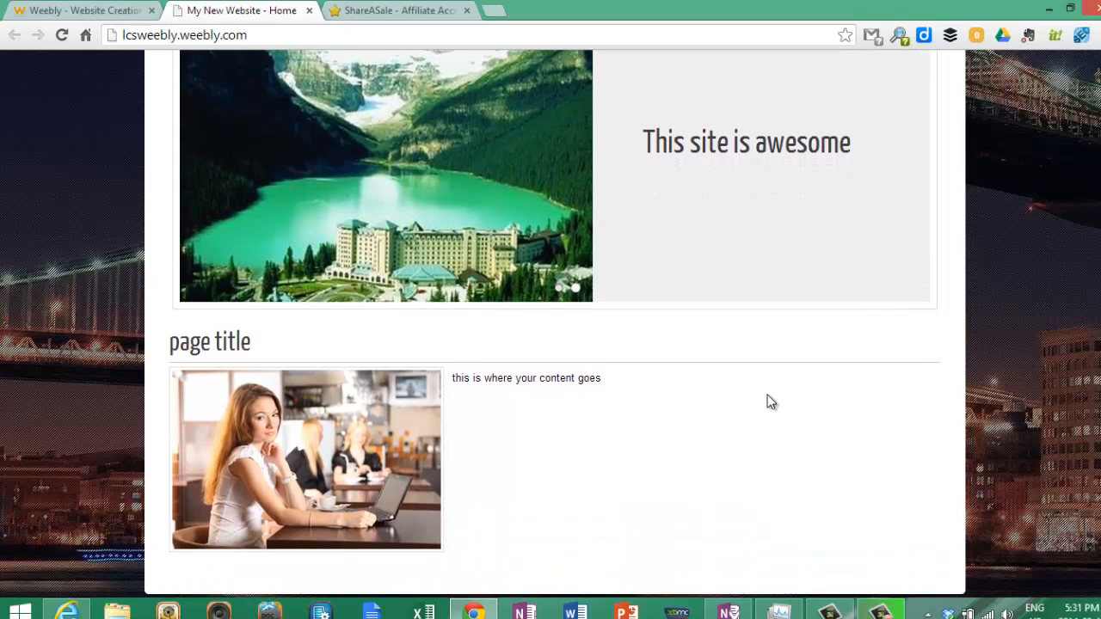
pyautogui.scroll(3)
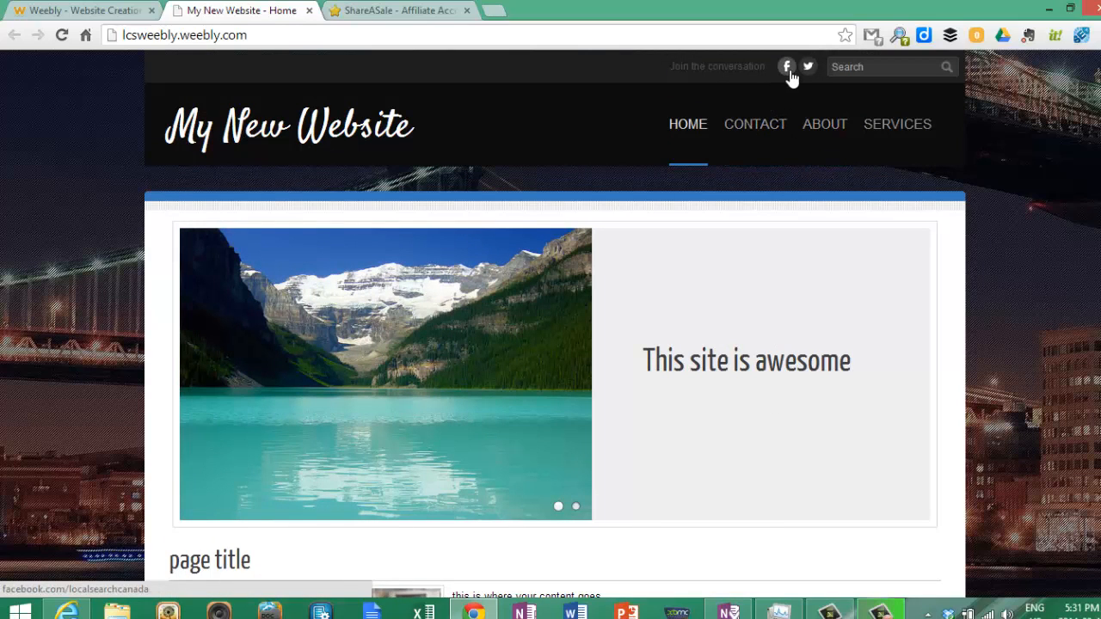
pyautogui.moveTo(795, 76)
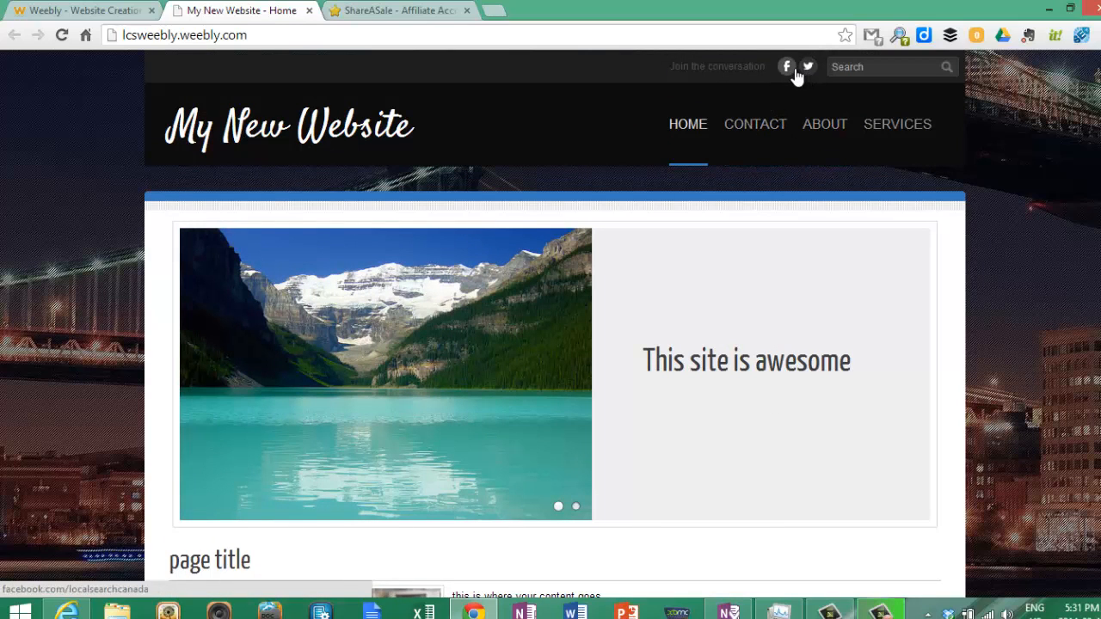